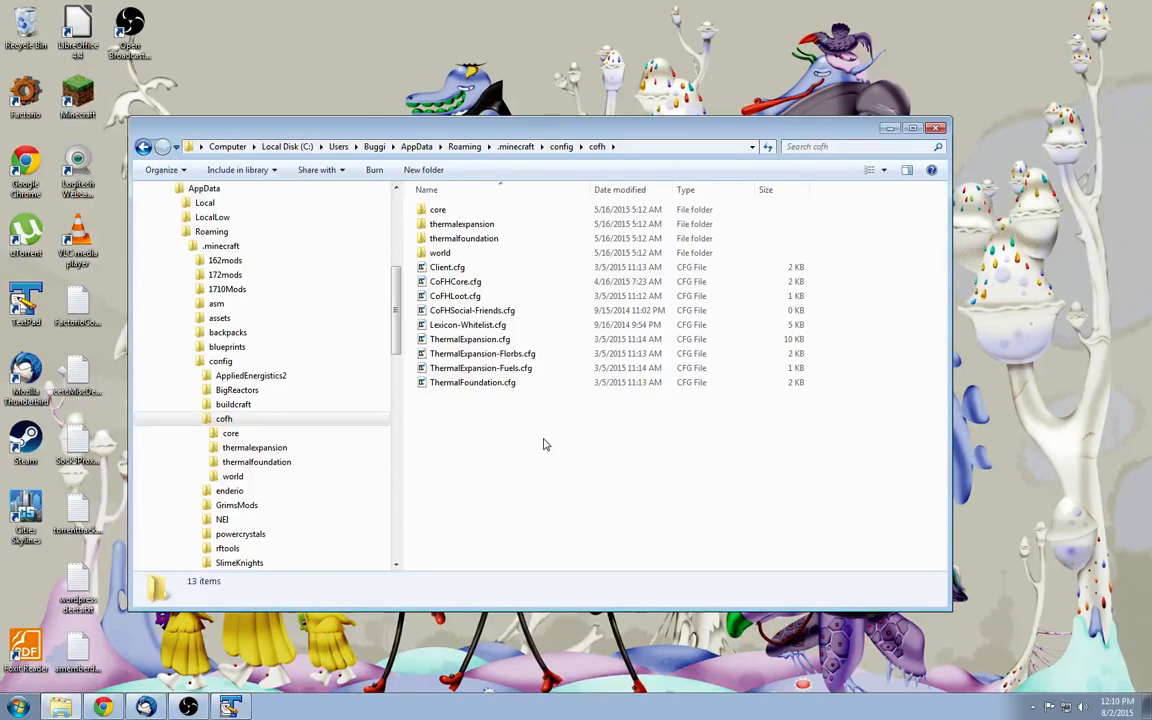
{"action": "mouse_move", "coordinate": [509, 437]}
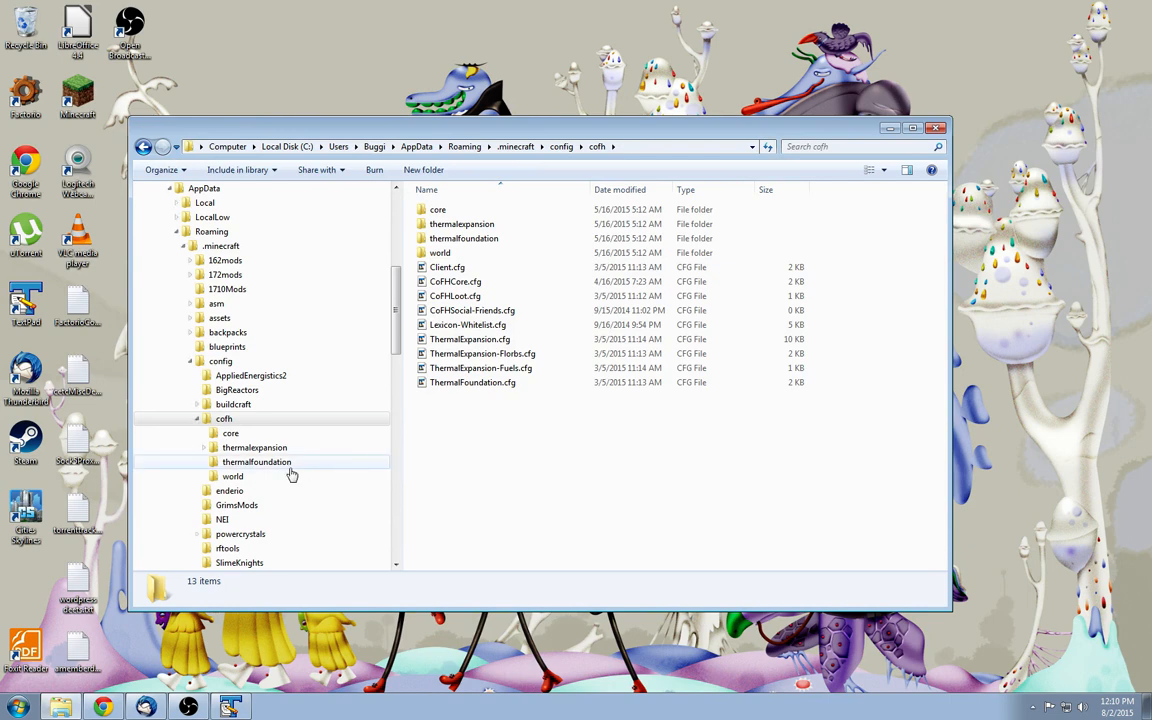
Open the cofh world folder listing NewOverrides, ThermalFoundation-Ores and Vanilla JSON files.
{"action": "double_click", "coordinate": [232, 476]}
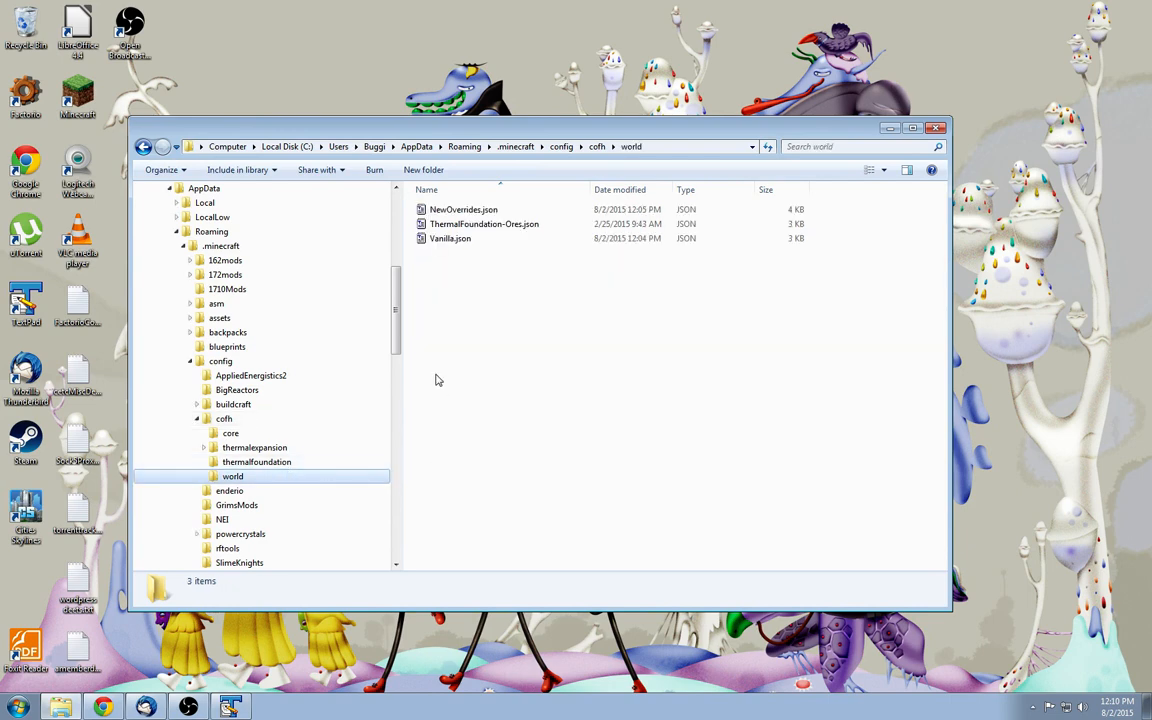
{"action": "mouse_move", "coordinate": [440, 360]}
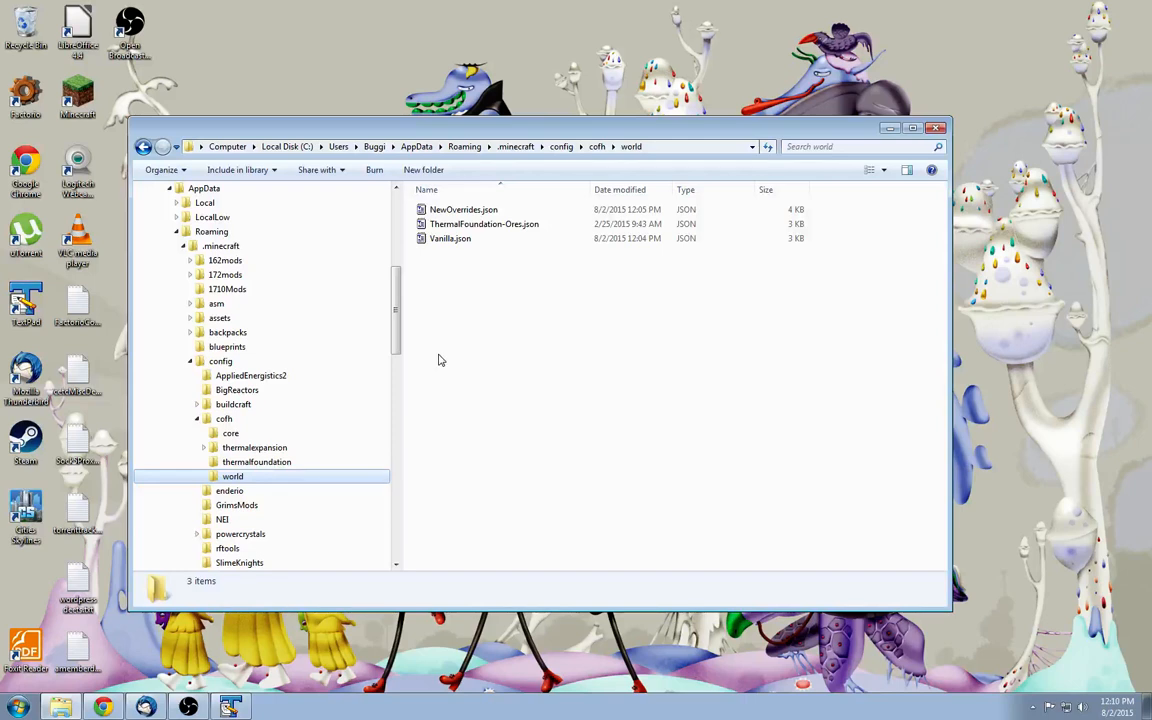
{"action": "mouse_move", "coordinate": [447, 361]}
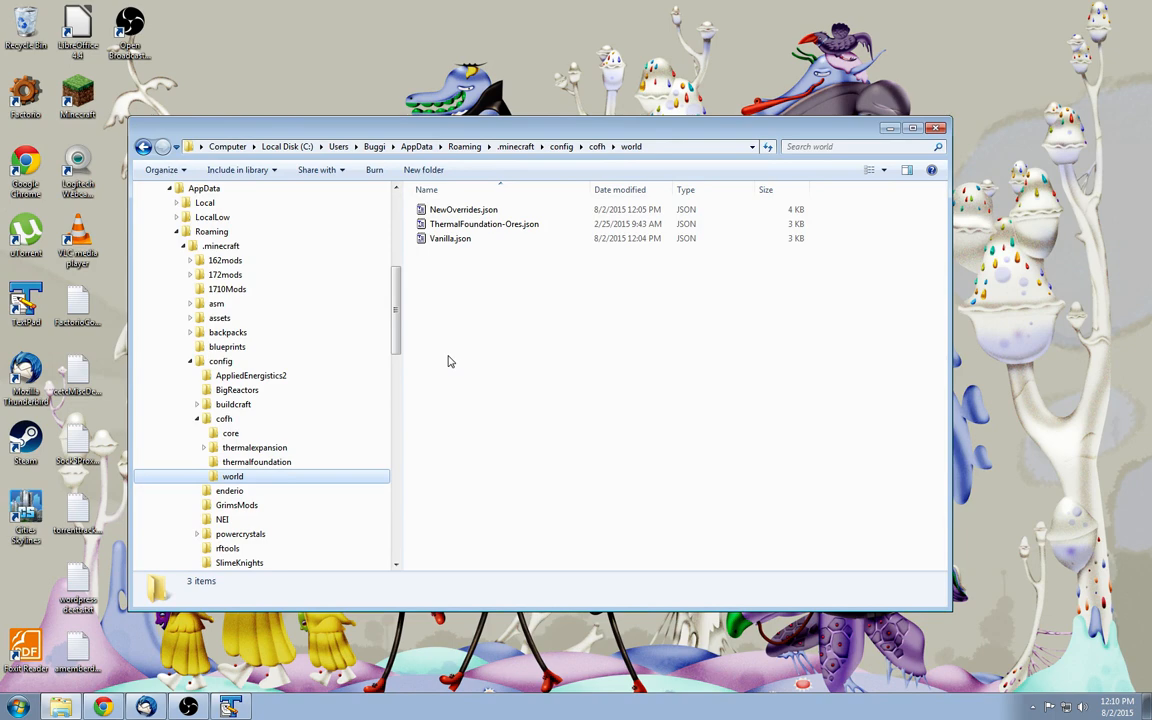
{"action": "mouse_move", "coordinate": [451, 358]}
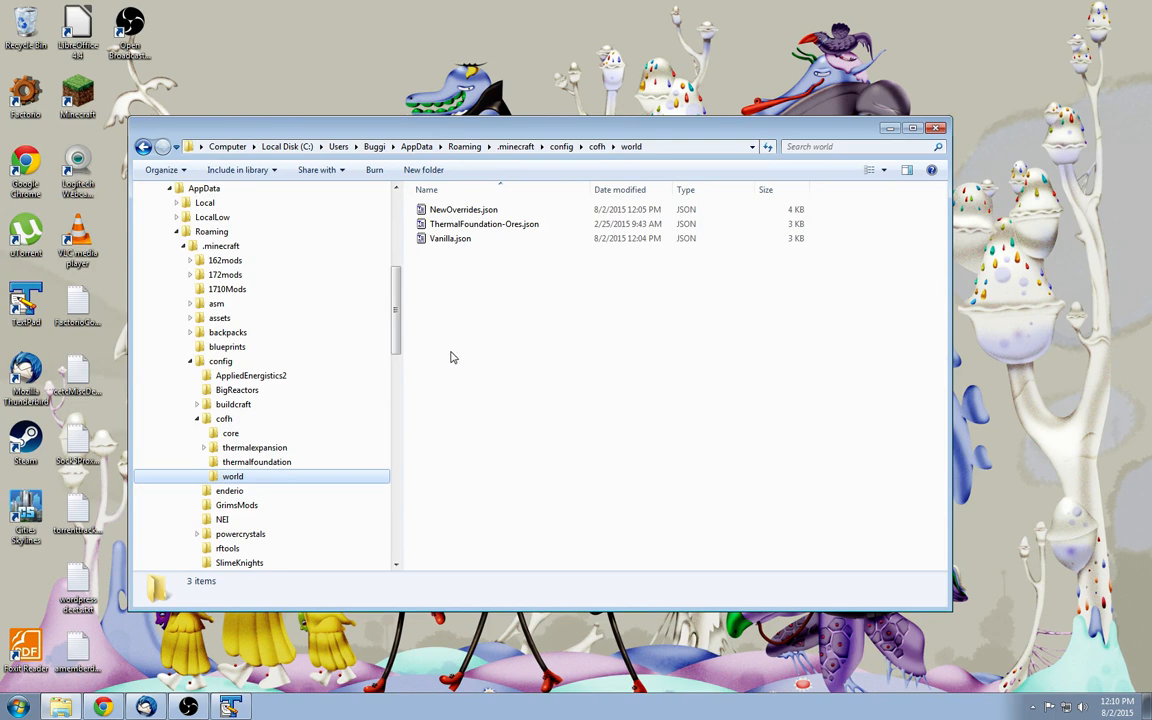
{"action": "mouse_move", "coordinate": [446, 356]}
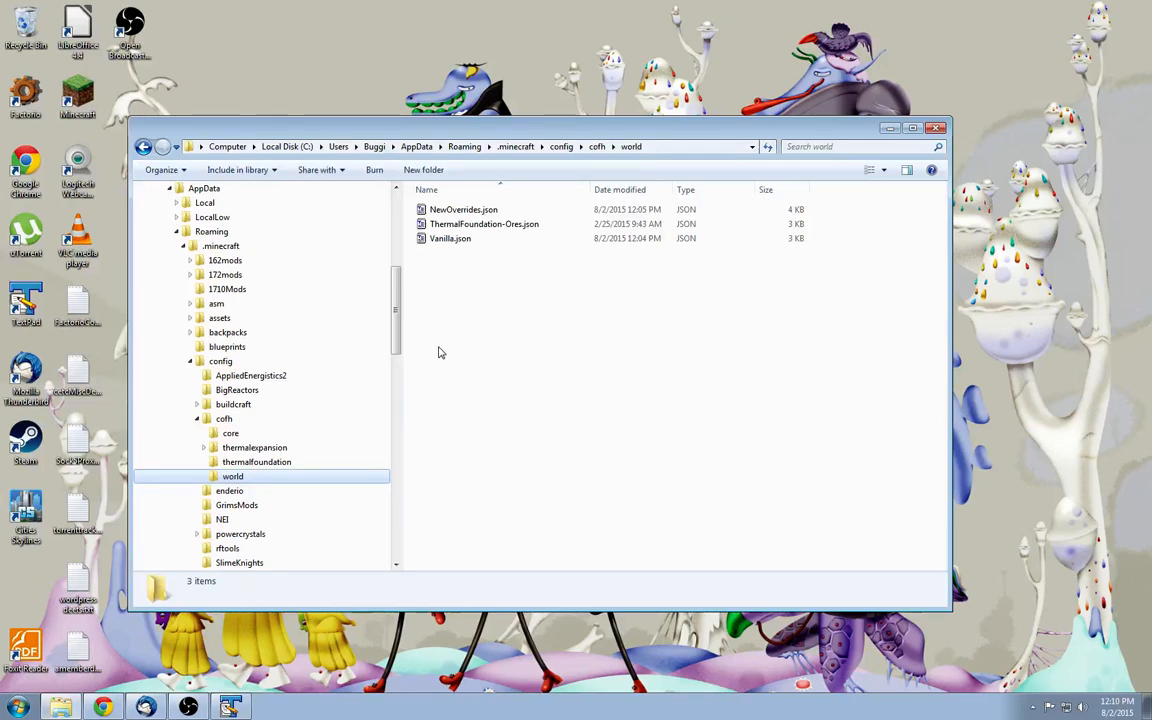
{"action": "mouse_move", "coordinate": [431, 349]}
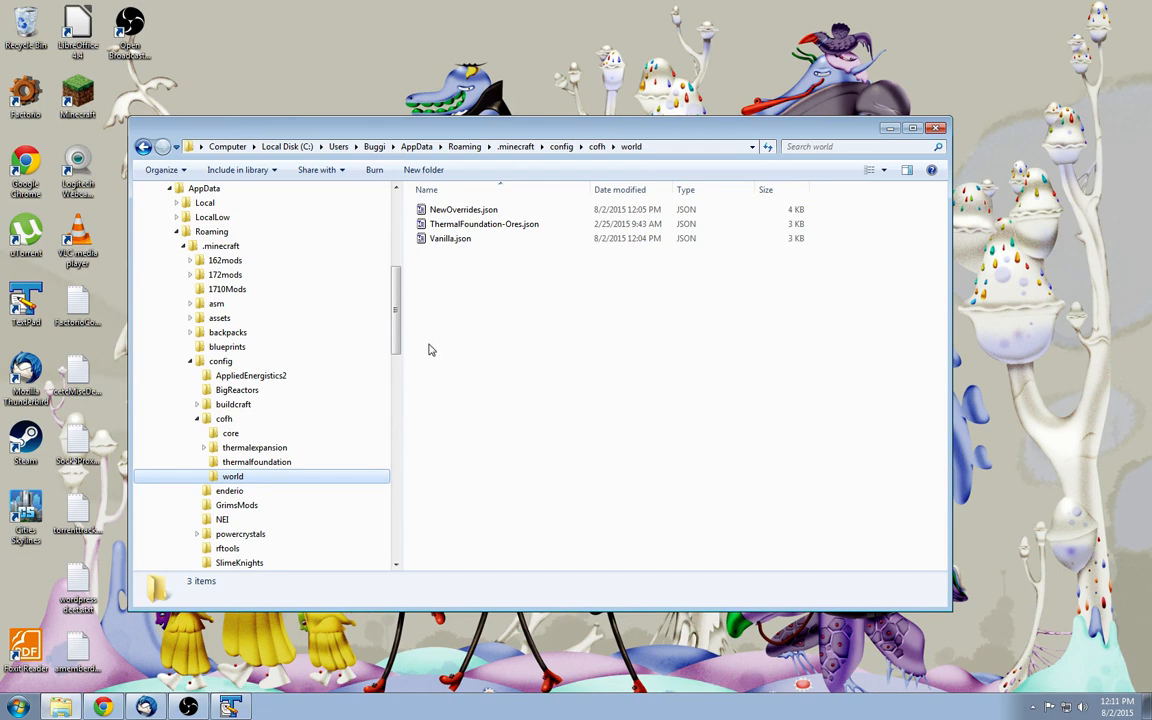
{"action": "mouse_move", "coordinate": [461, 388]}
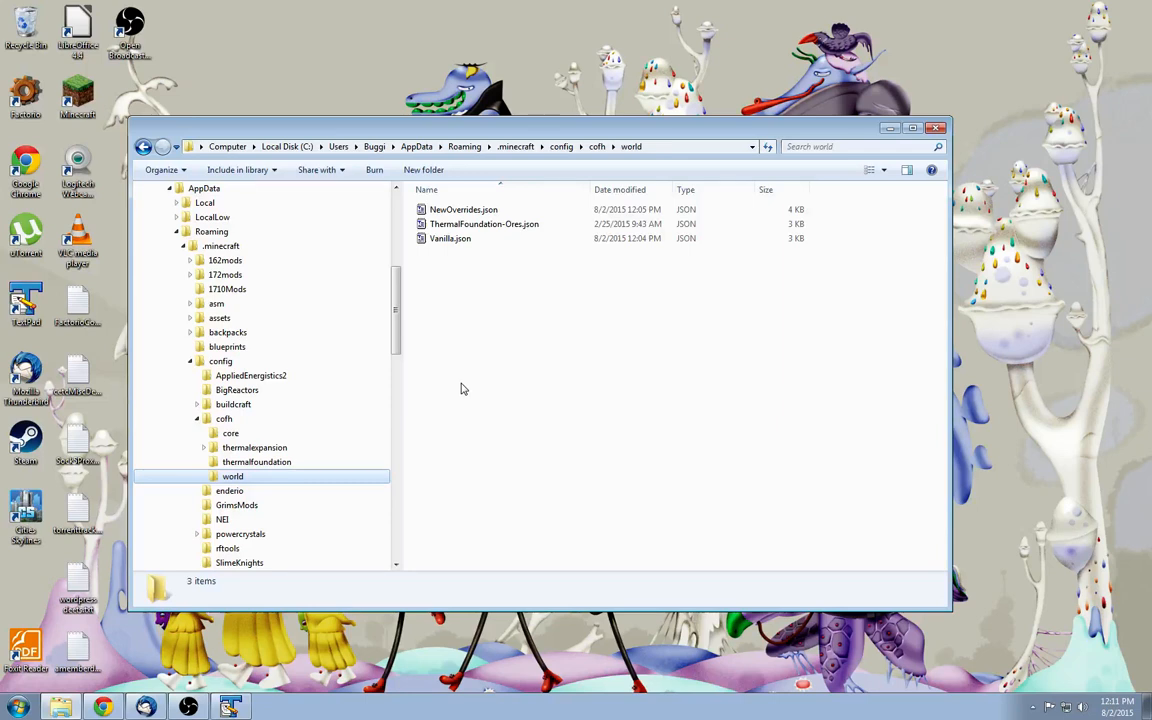
{"action": "mouse_move", "coordinate": [447, 383]}
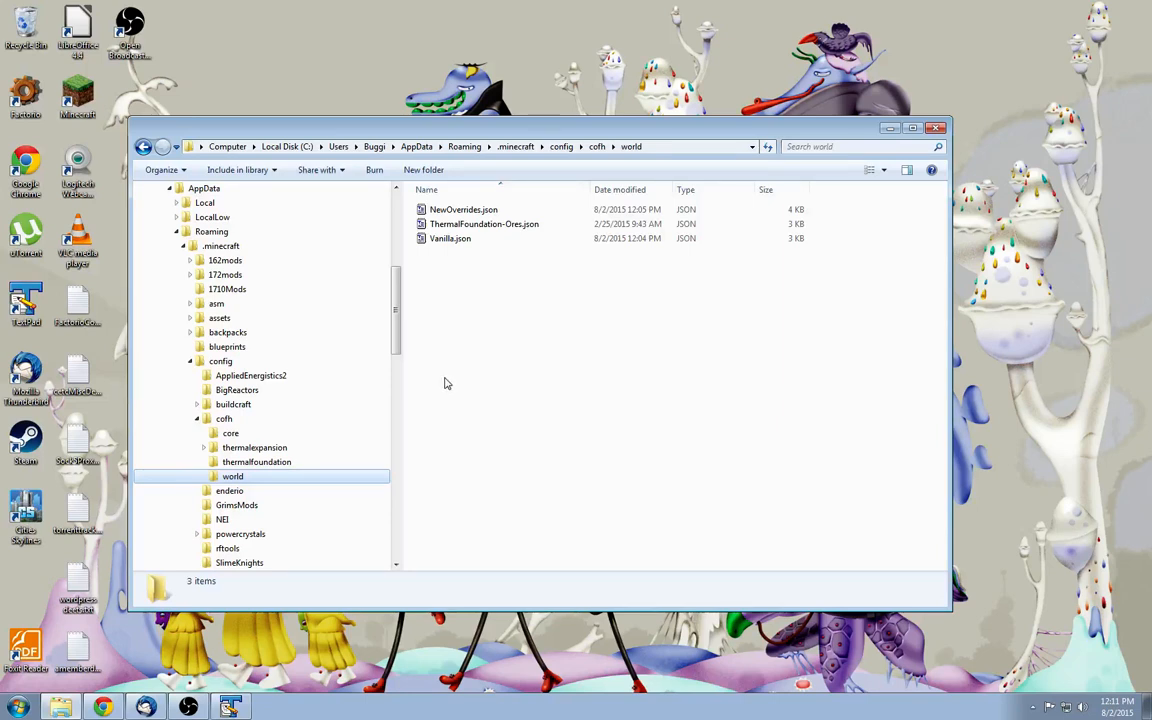
{"action": "mouse_move", "coordinate": [433, 376]}
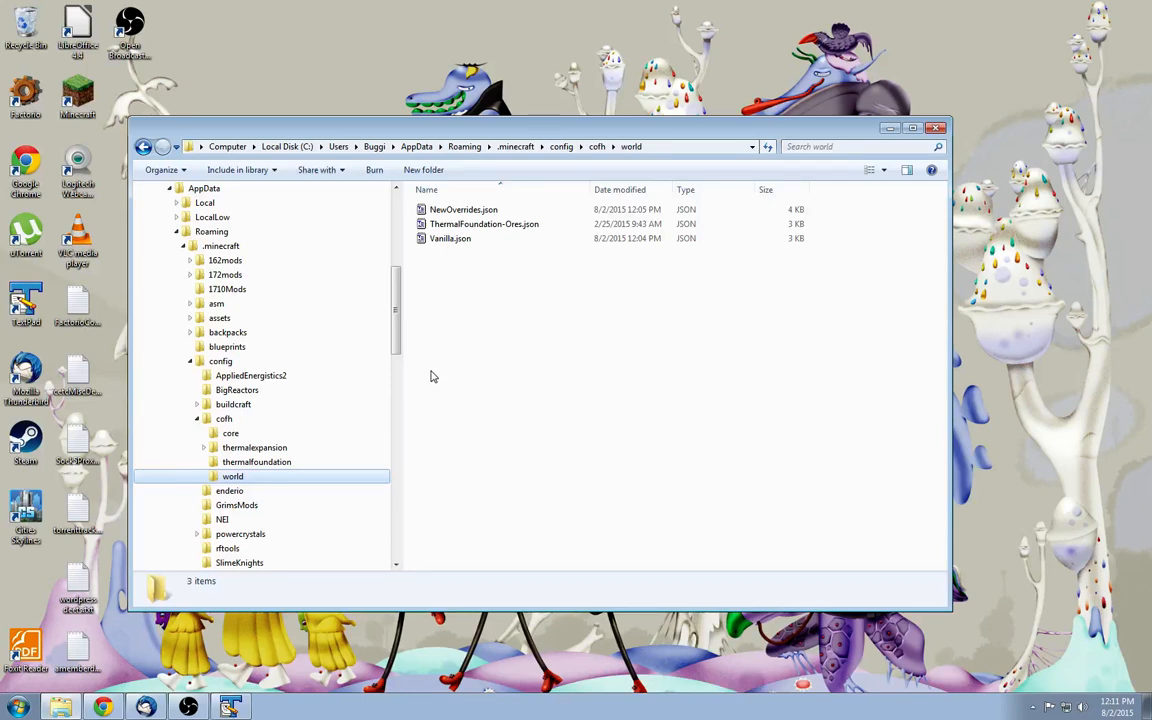
{"action": "mouse_move", "coordinate": [428, 363]}
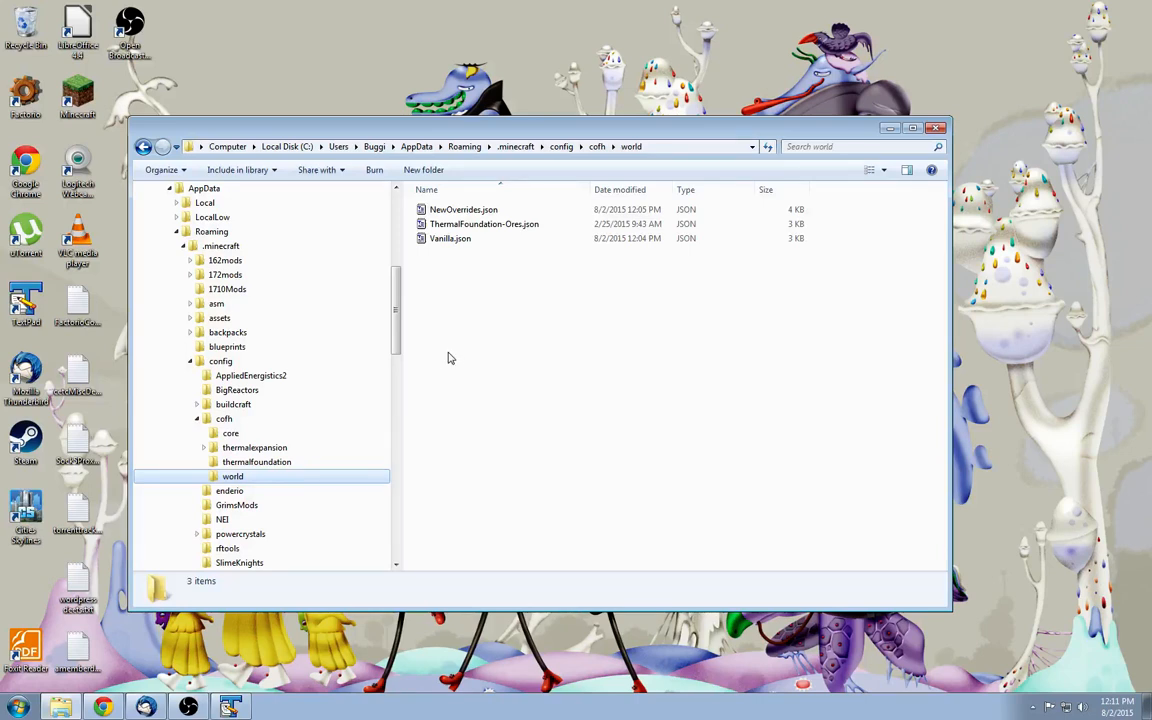
{"action": "mouse_move", "coordinate": [445, 352]}
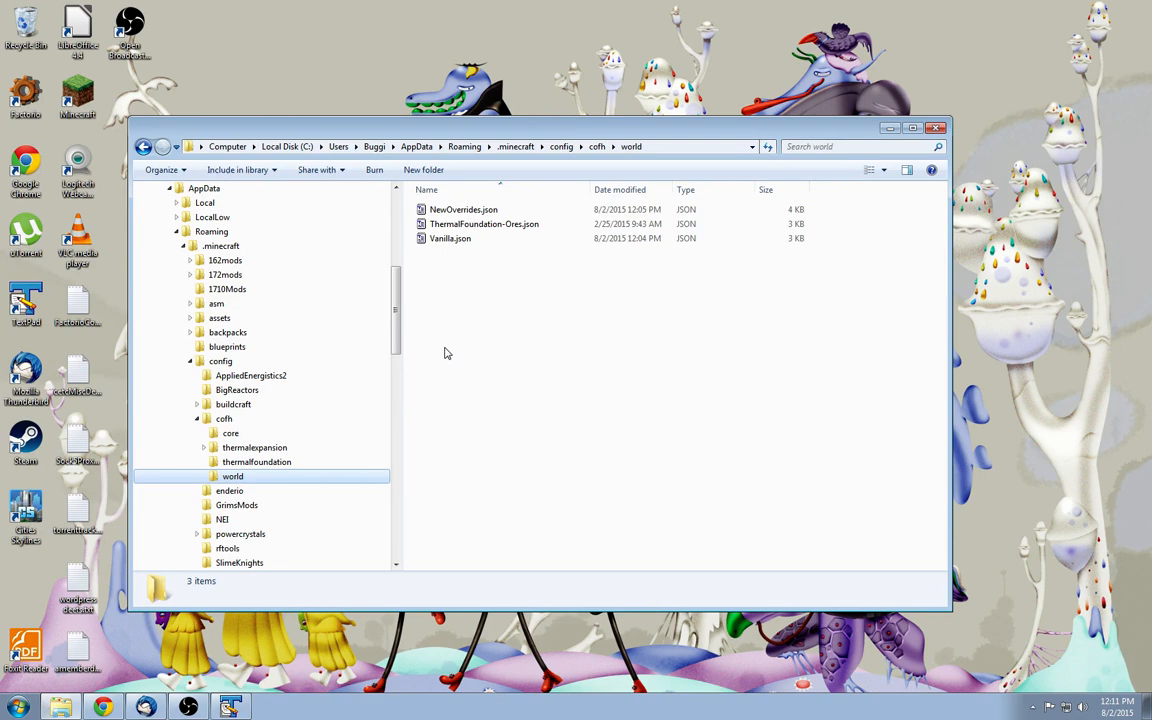
{"action": "mouse_move", "coordinate": [445, 465]}
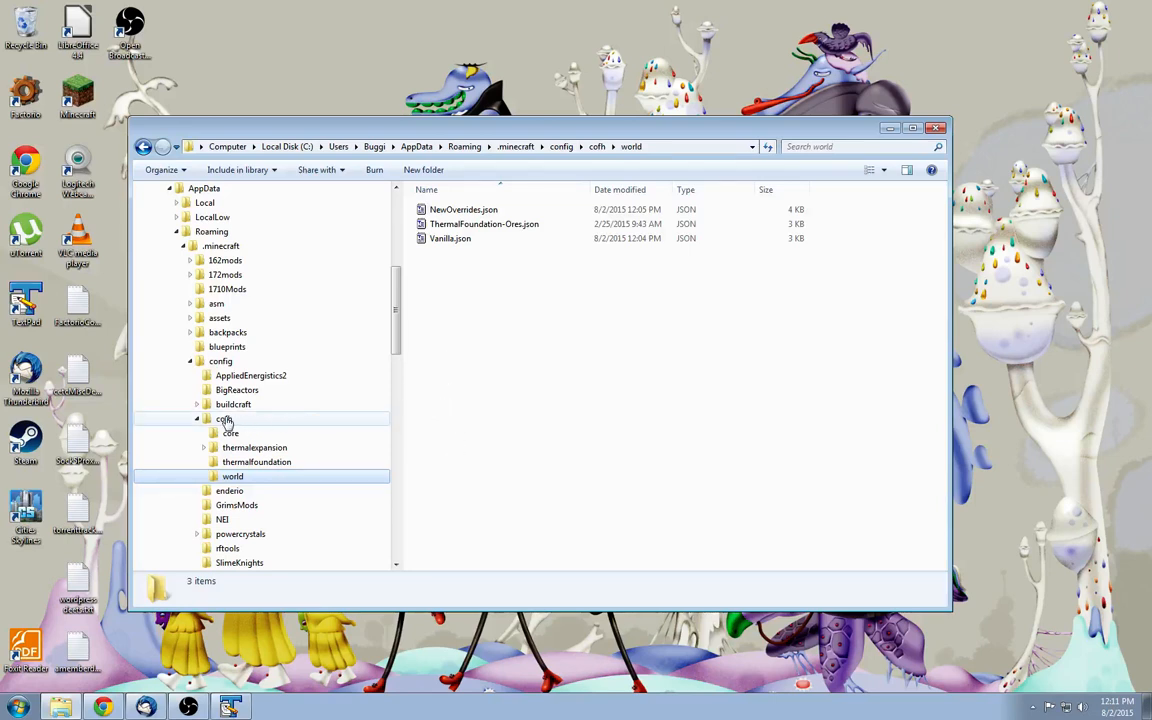
{"action": "left_click", "coordinate": [232, 476]}
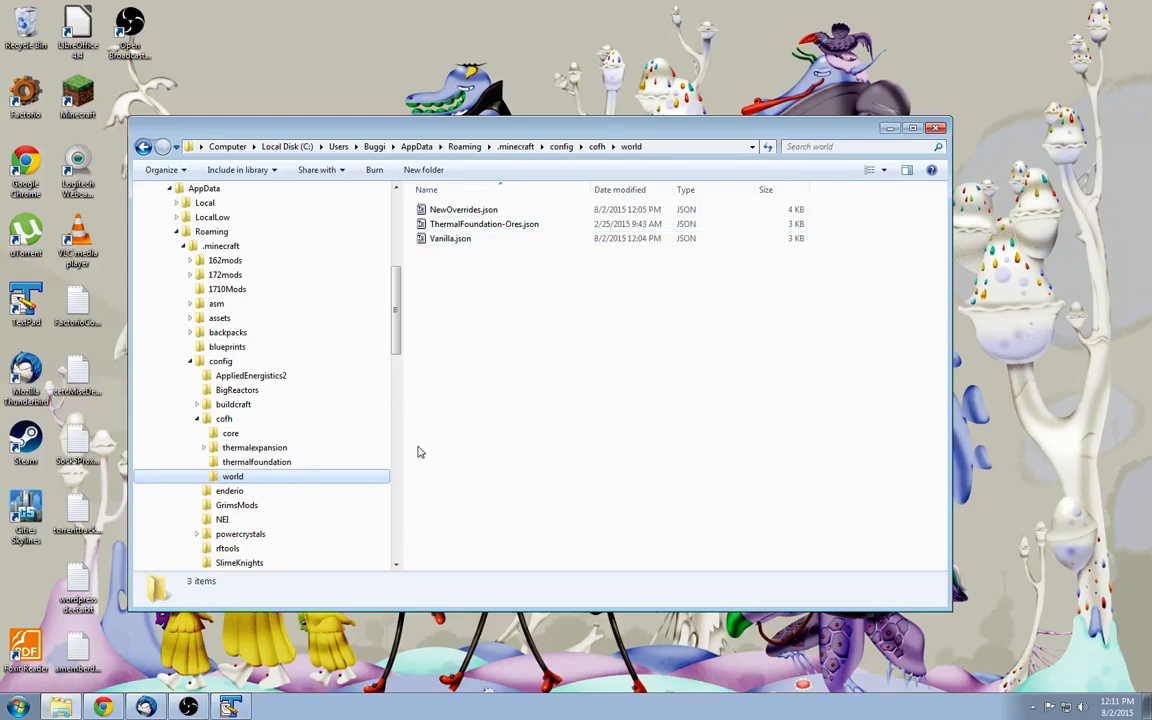
Open the world JSON files in TextPad and highlight ThermalFoundation in copper's block name.
{"action": "double_click", "coordinate": [484, 223]}
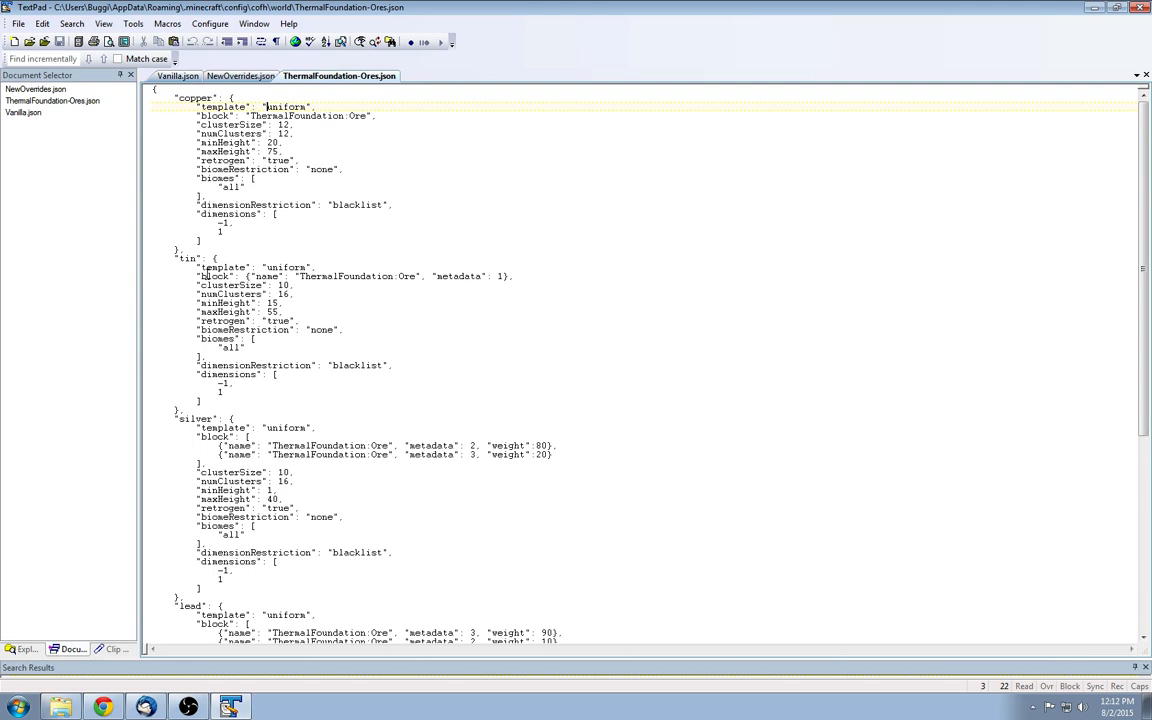
{"action": "left_click_drag", "start_coordinate": [270, 276], "coordinate": [510, 276]}
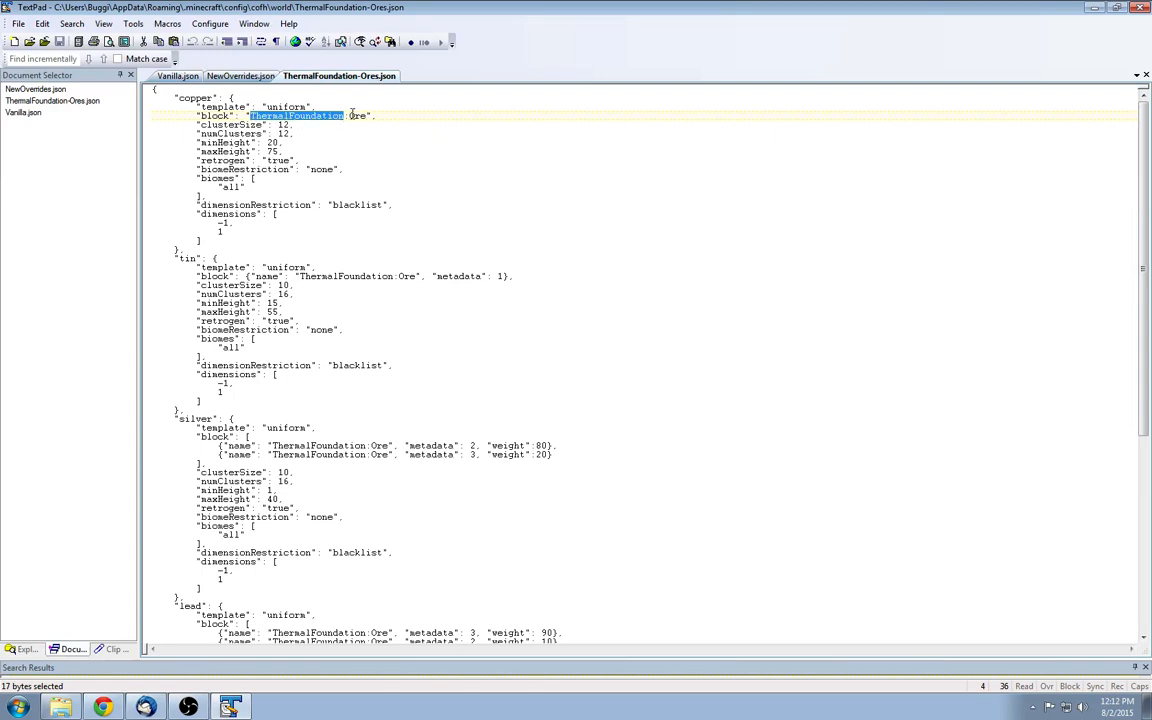
View Vanilla.json and scroll through its dirt, gravel, coal and iron ore entries.
{"action": "left_click", "coordinate": [178, 76]}
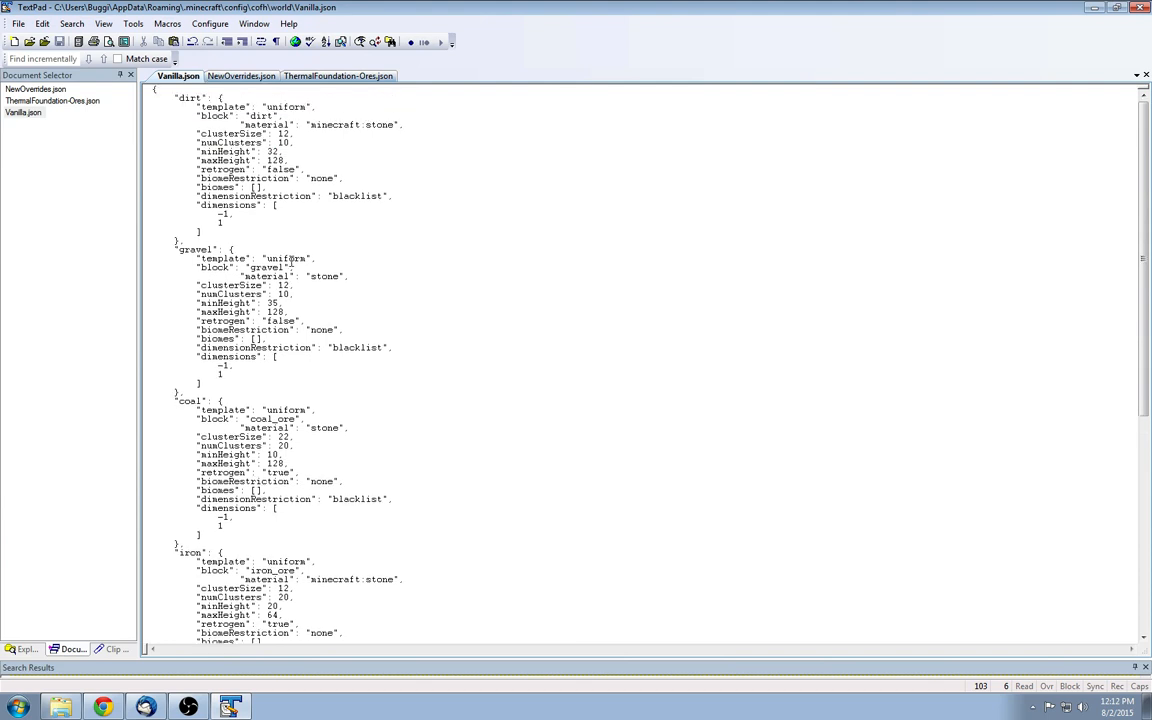
{"action": "mouse_move", "coordinate": [379, 126]}
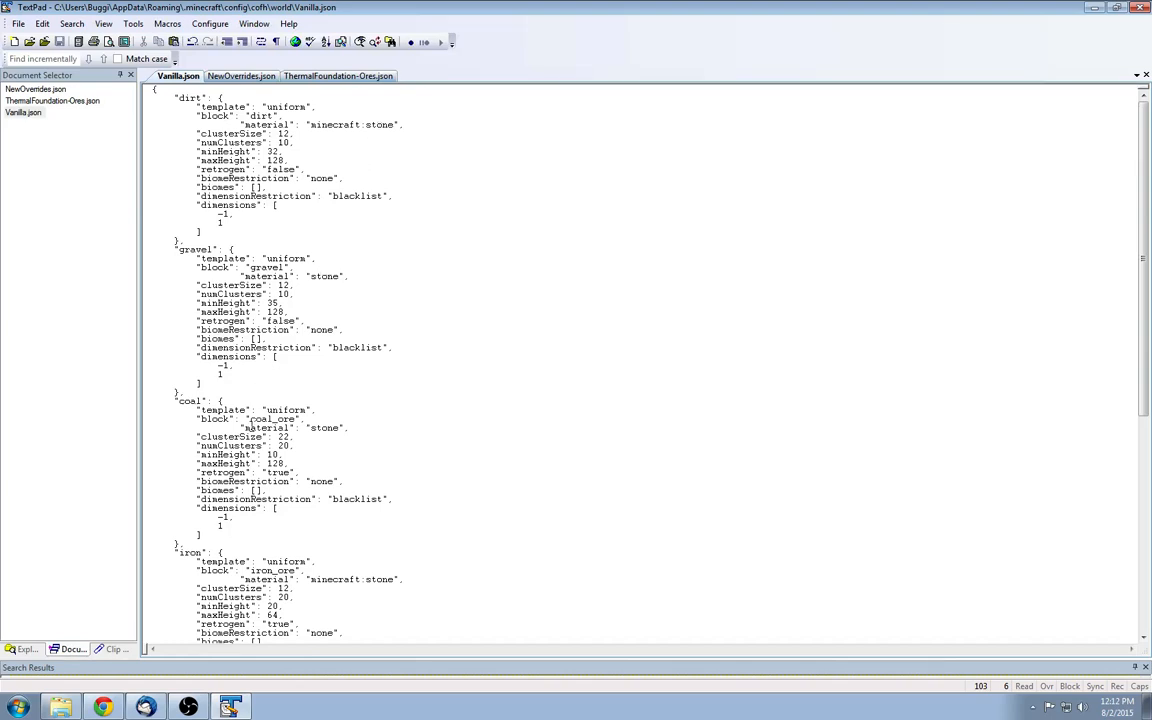
{"action": "scroll", "scroll_direction": "down", "scroll_amount": 3}
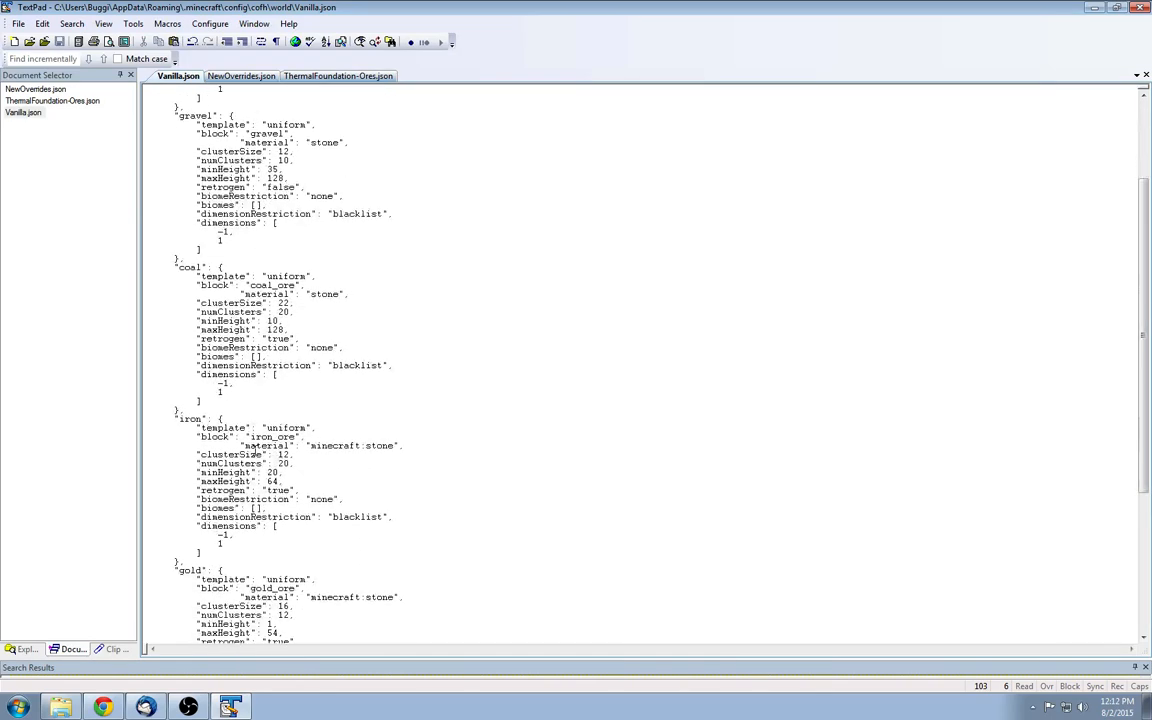
{"action": "scroll", "scroll_direction": "down", "scroll_amount": 3}
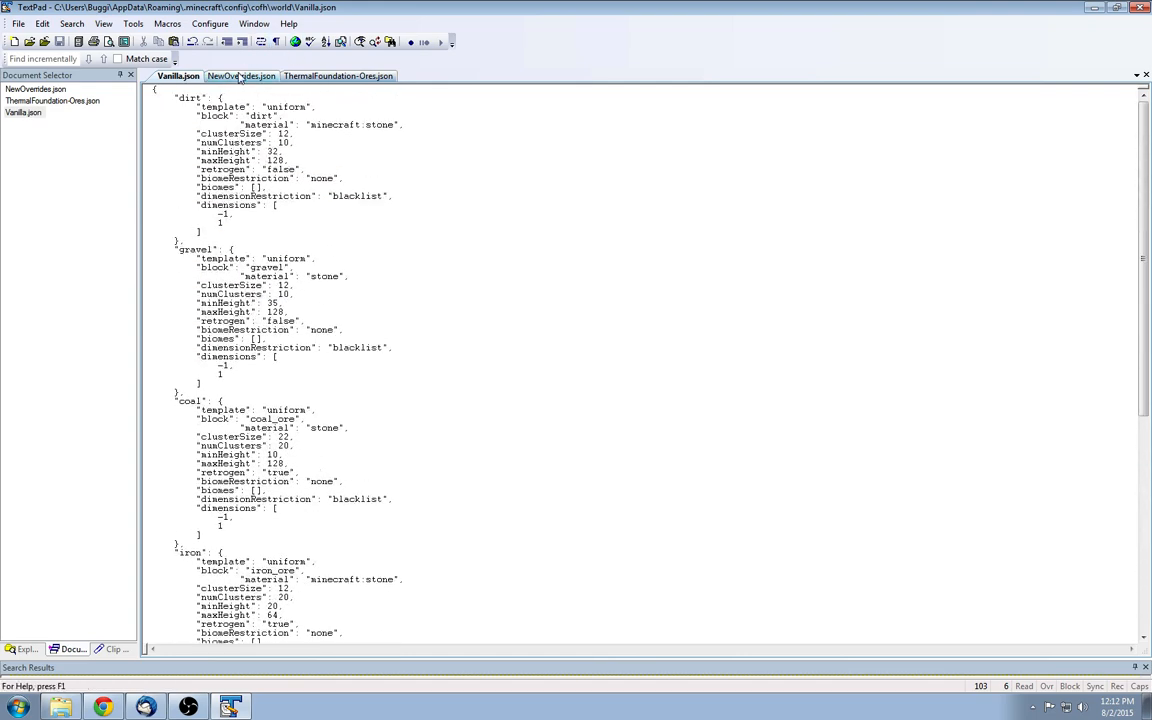
Review tin ore's cluster and retrogen settings in ThermalFoundation-Ores.json, scrolling toward silver and lead.
{"action": "left_click", "coordinate": [338, 75]}
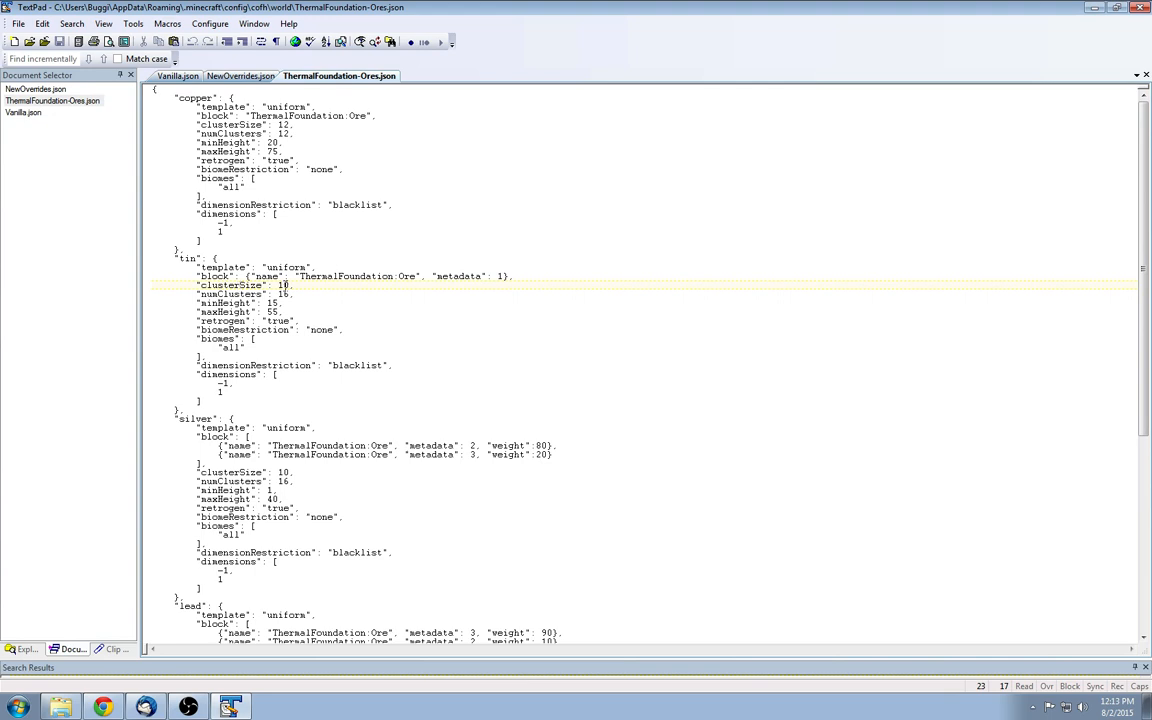
{"action": "mouse_move", "coordinate": [284, 294]}
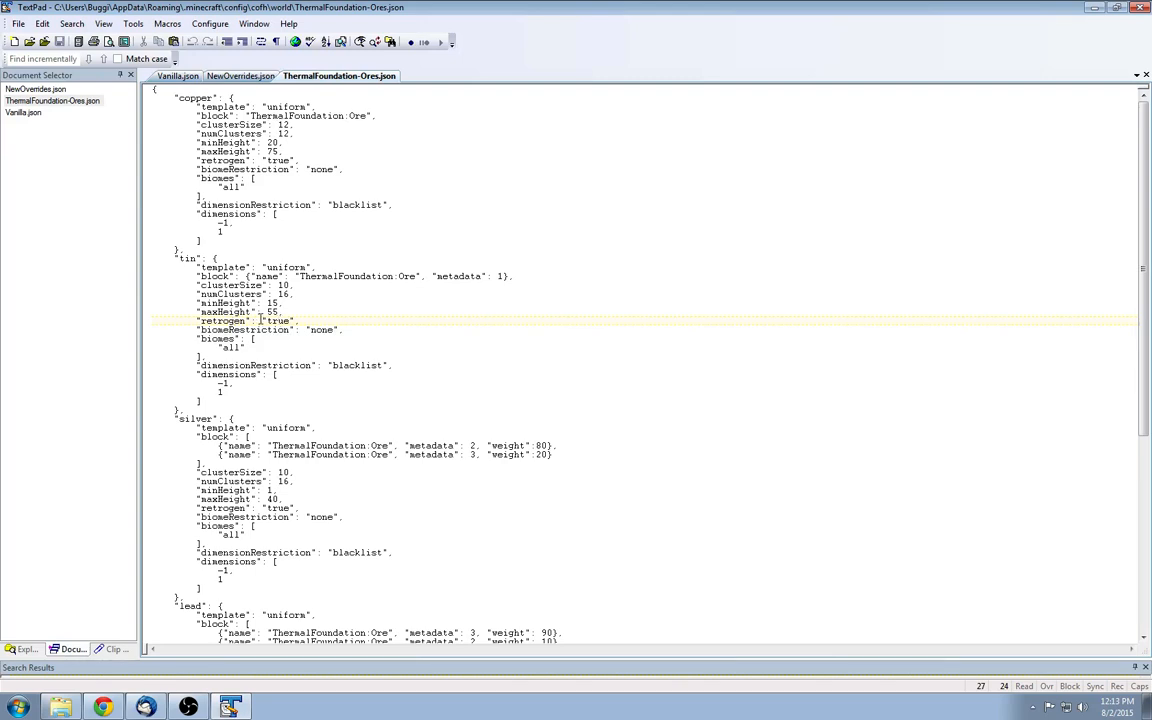
{"action": "mouse_move", "coordinate": [280, 320]}
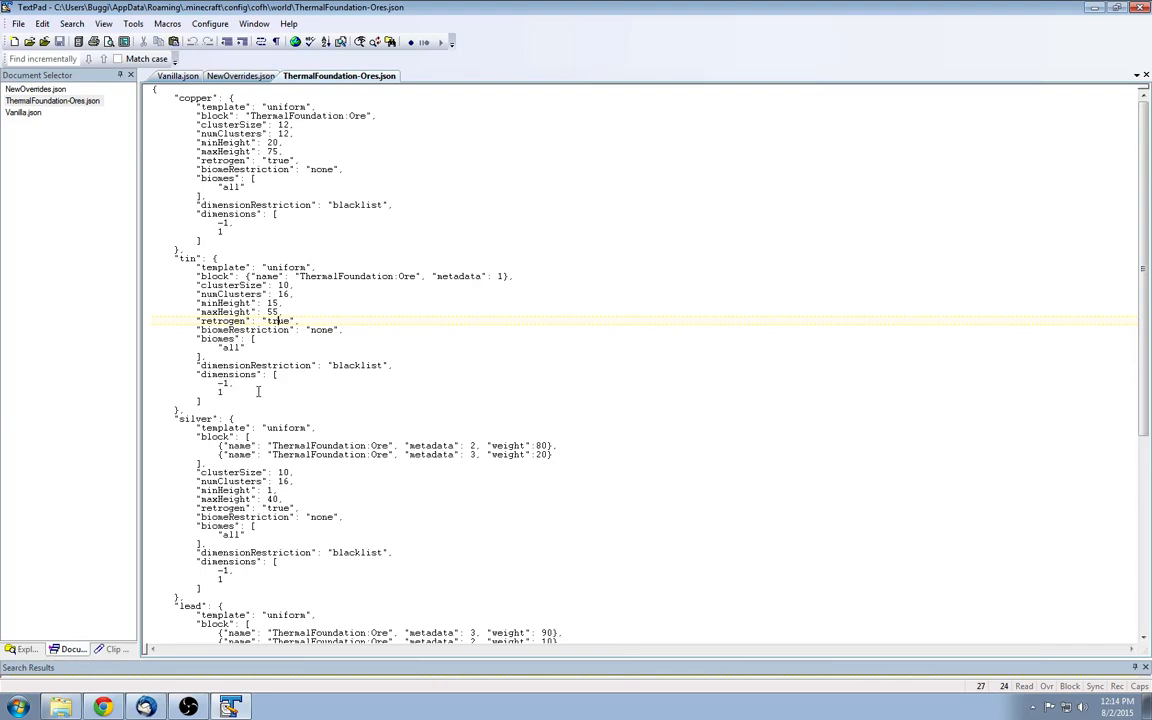
{"action": "scroll", "scroll_direction": "down", "scroll_amount": 3}
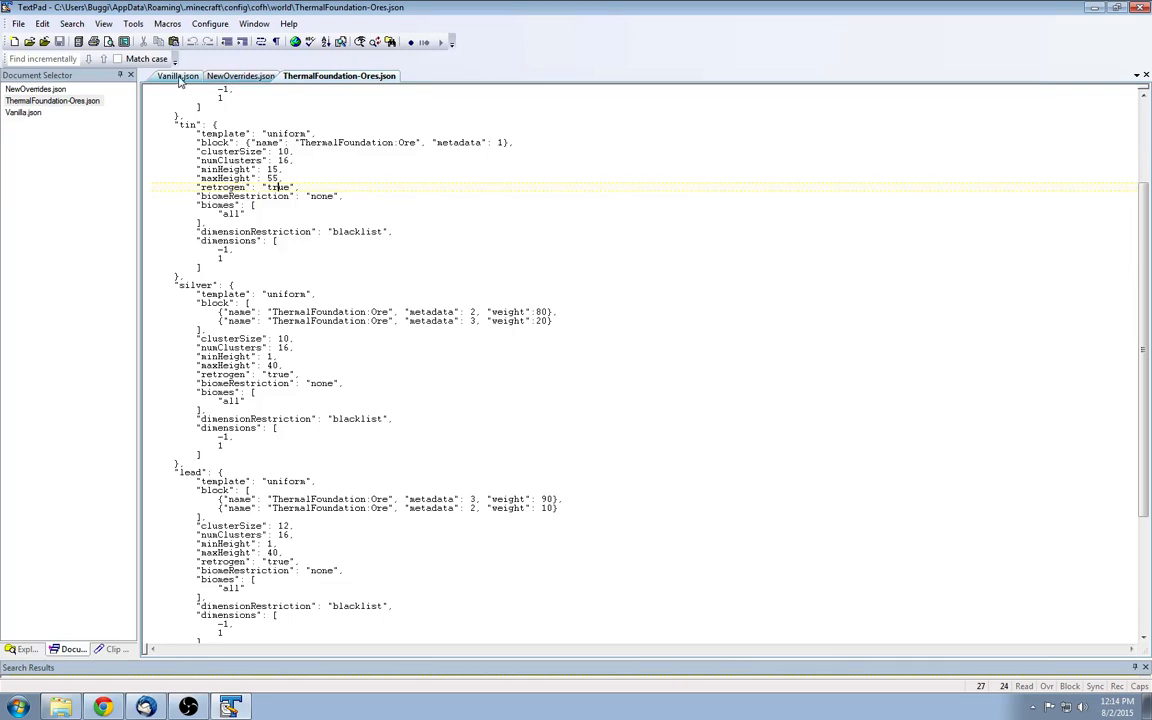
In Vanilla.json, set dirt's numClusters to 5 and gravel's numClusters to 1.
{"action": "left_click", "coordinate": [177, 75]}
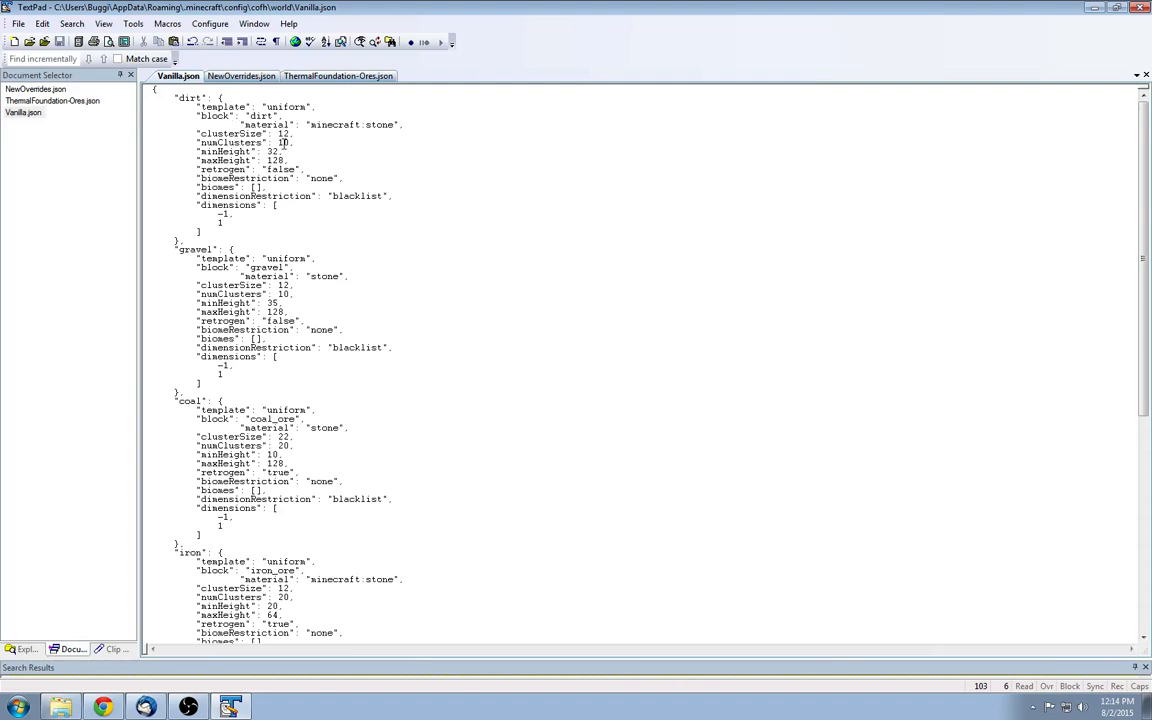
{"action": "double_click", "coordinate": [282, 142]}
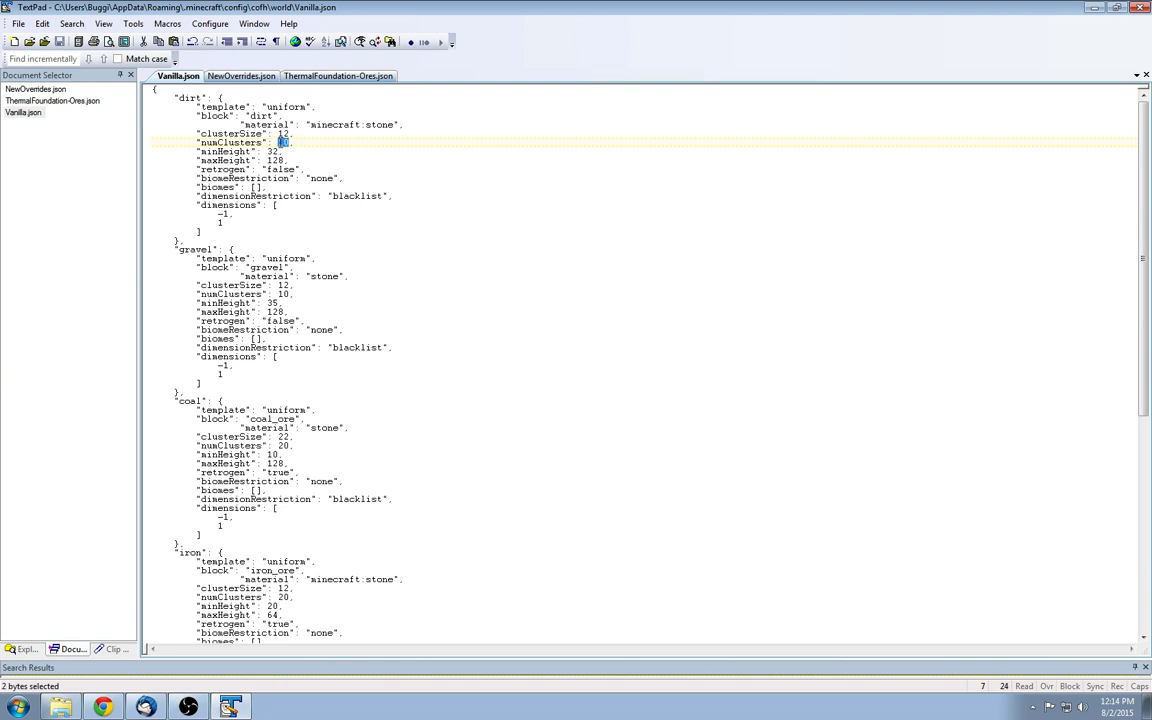
{"action": "type", "text": "5"}
{"action": "left_click", "coordinate": [247, 133]}
{"action": "type", "text": "3"}
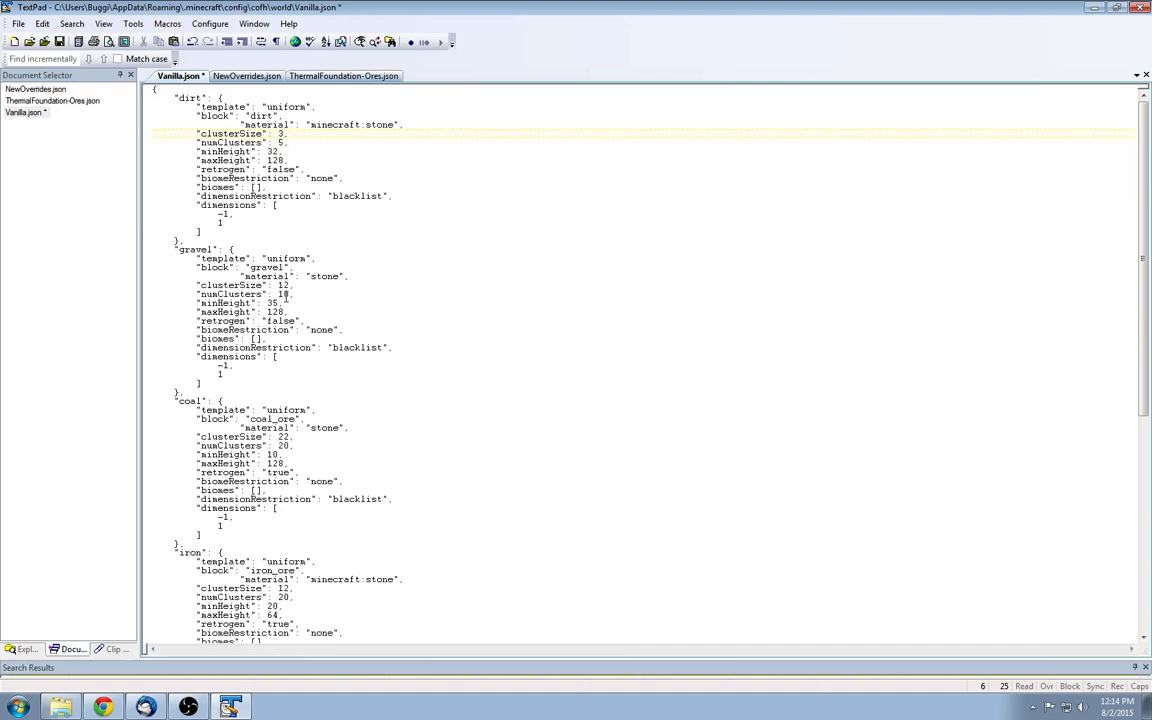
{"action": "double_click", "coordinate": [283, 294]}
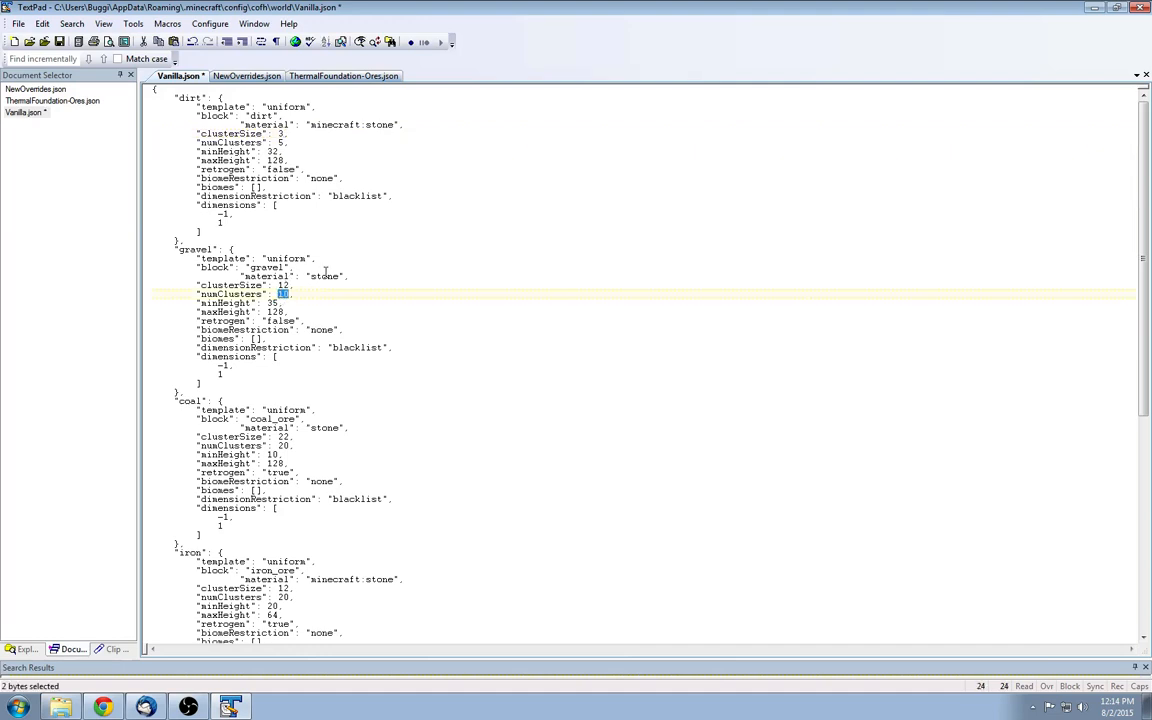
{"action": "type", "text": "1"}
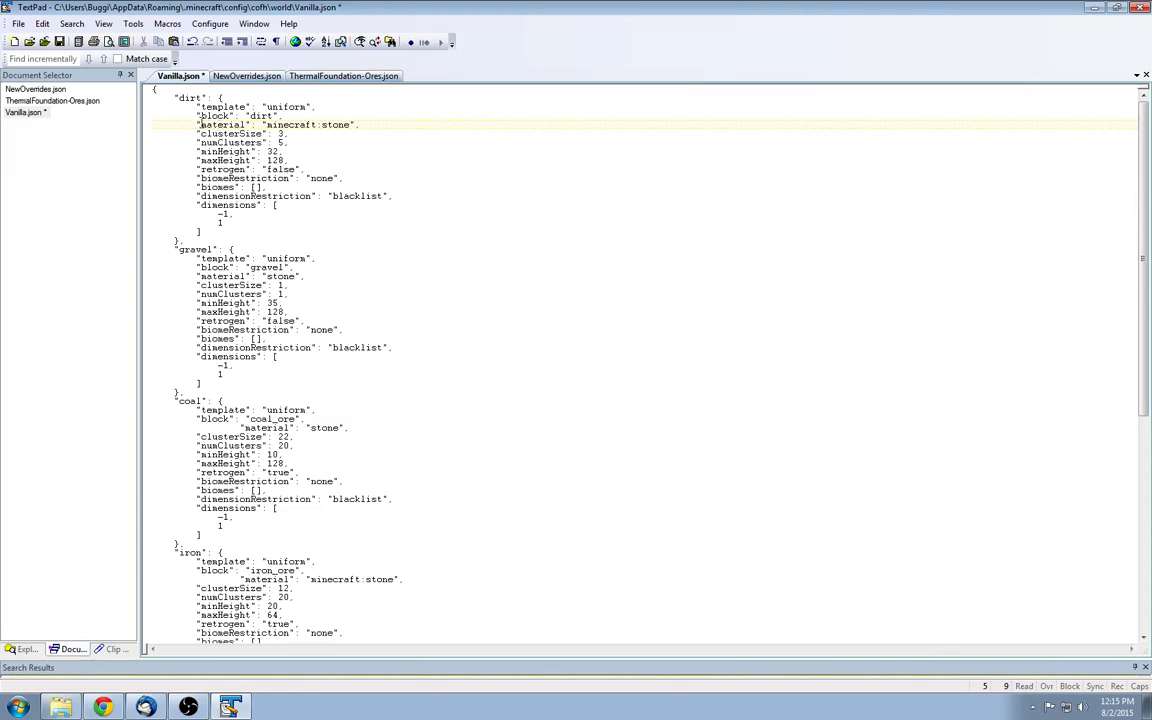
{"action": "left_click", "coordinate": [345, 124]}
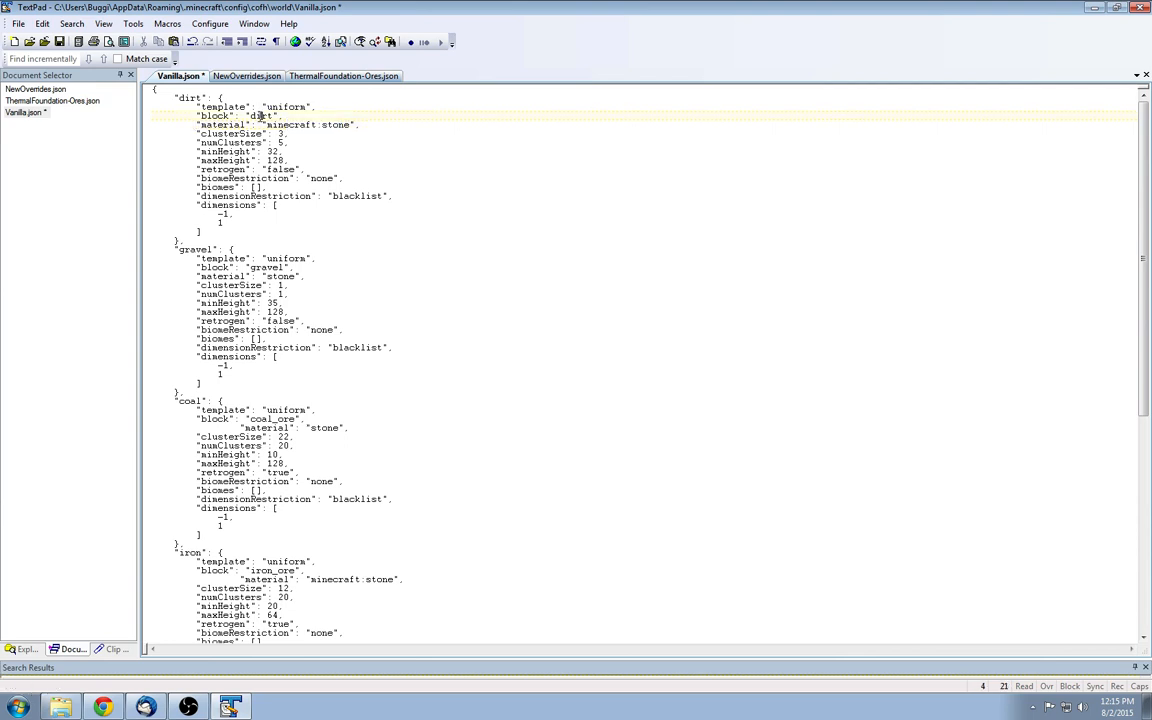
Point out gold's minHeight, save Vanilla.json, and bring up NewOverrides.json's certus ore entries.
{"action": "scroll", "scroll_direction": "down", "scroll_amount": 3}
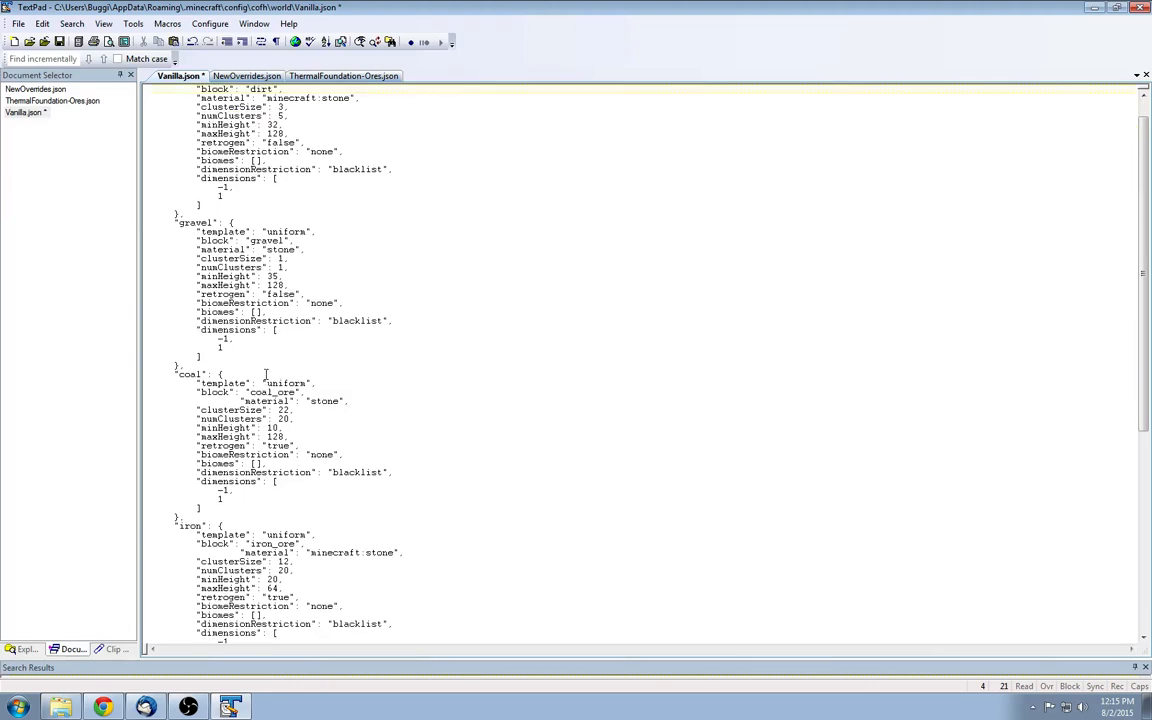
{"action": "scroll", "scroll_direction": "down", "scroll_amount": 3}
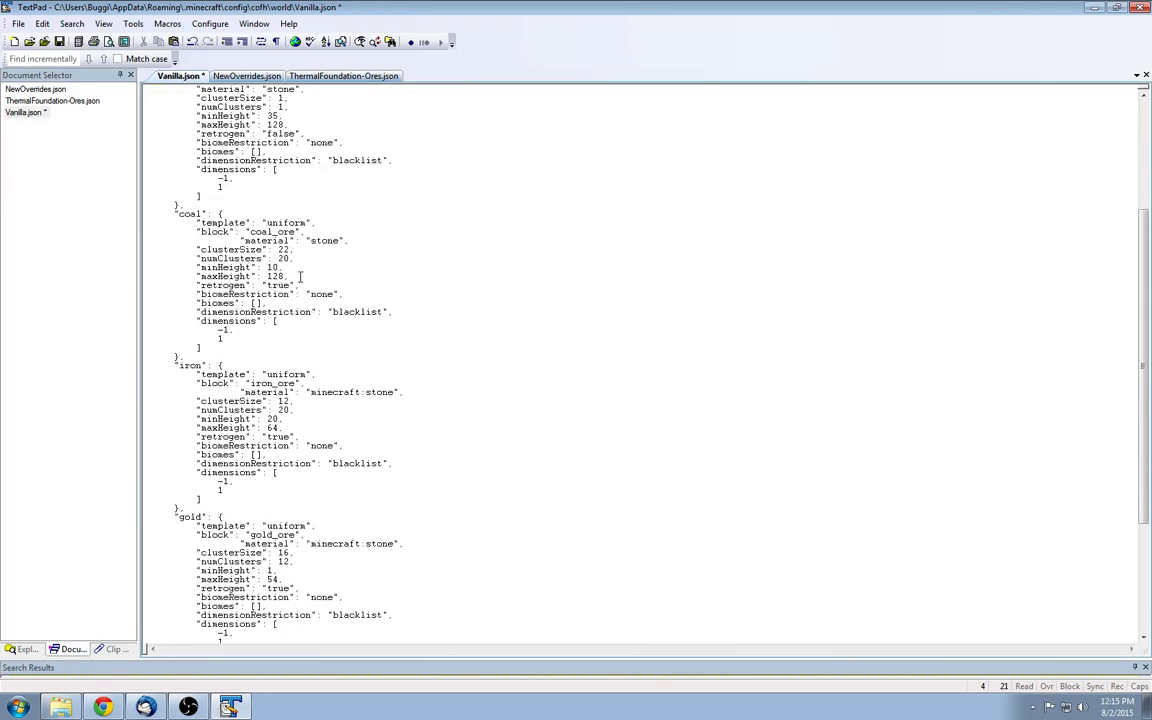
{"action": "scroll", "scroll_direction": "down", "scroll_amount": 3}
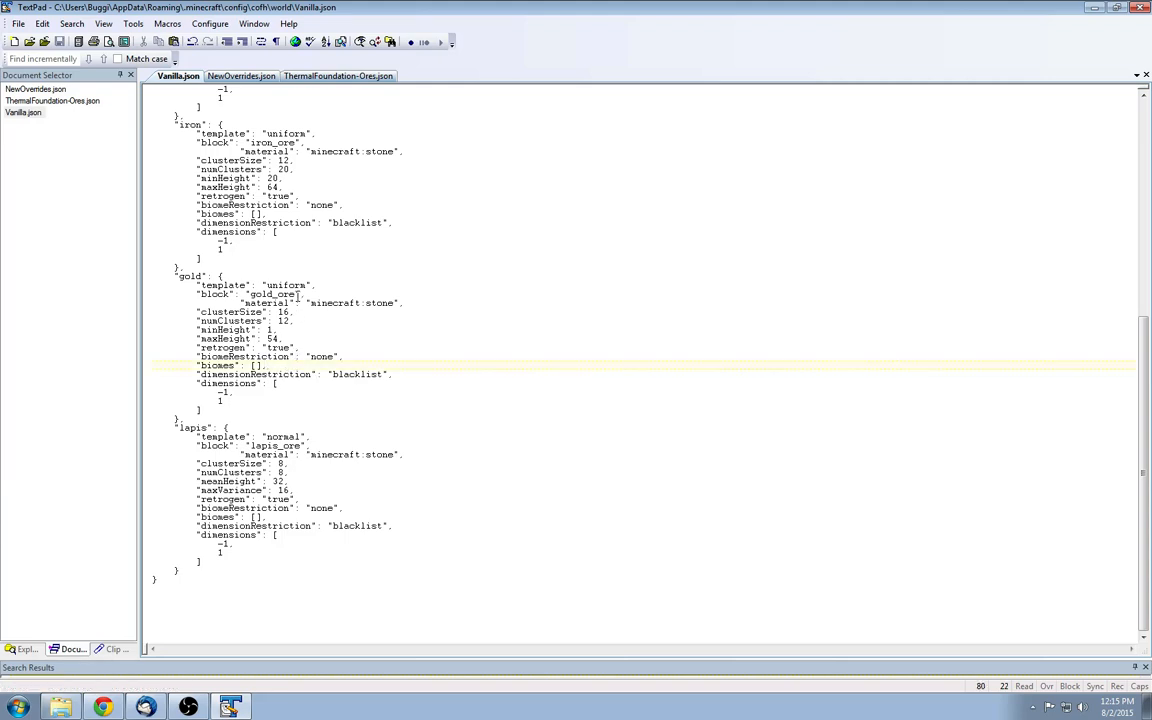
{"action": "left_click", "coordinate": [303, 329]}
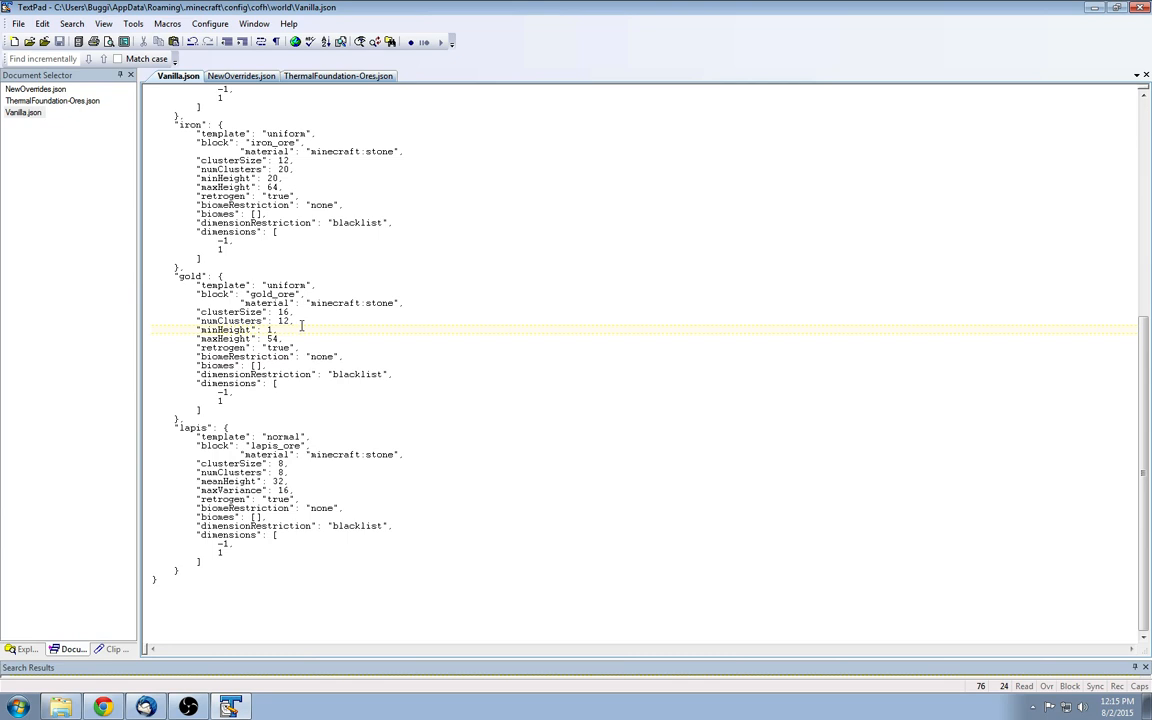
{"action": "left_click", "coordinate": [241, 76]}
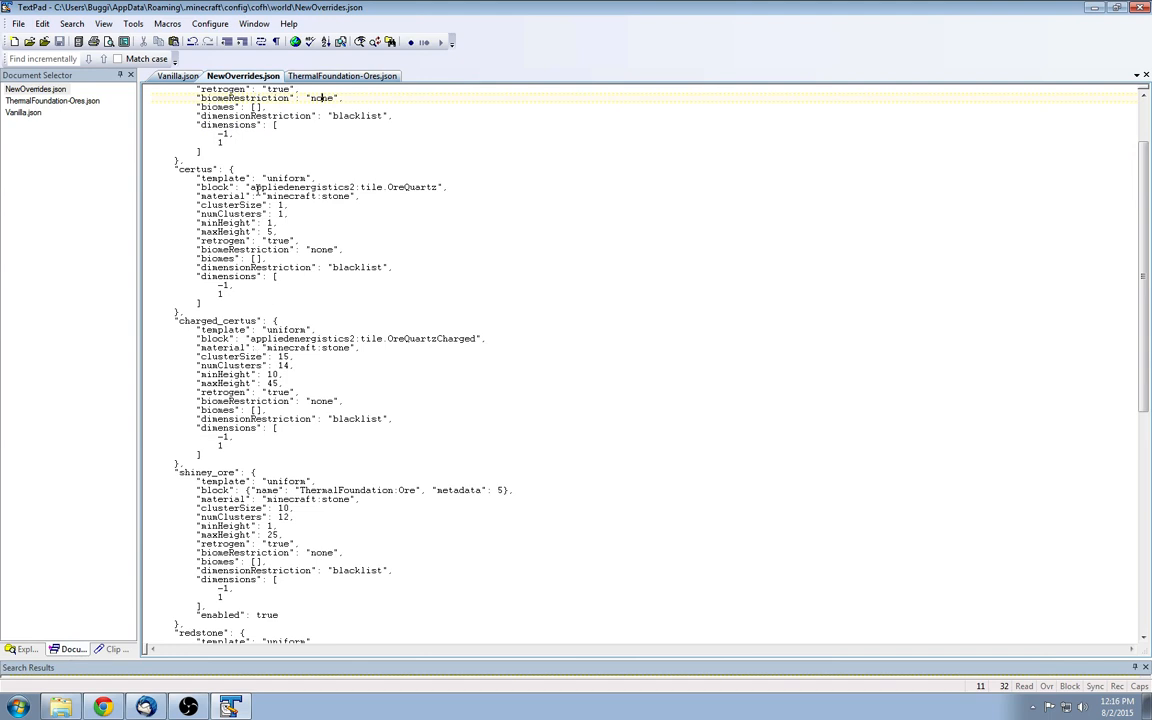
{"action": "double_click", "coordinate": [300, 187]}
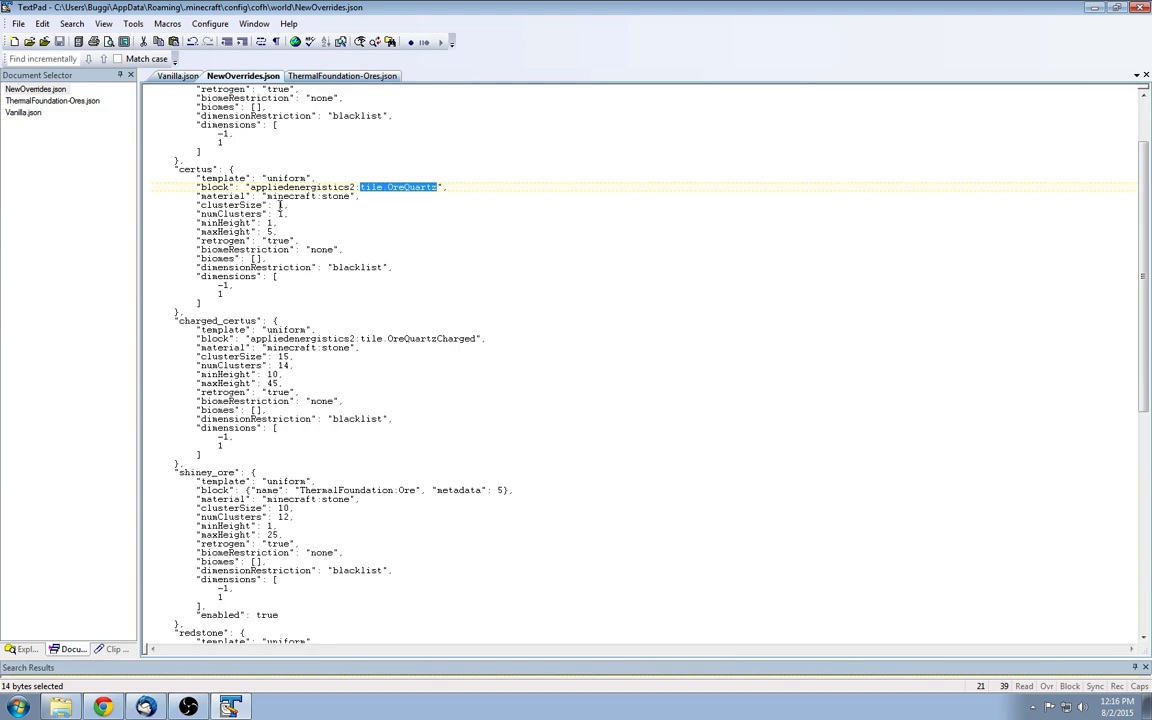
{"action": "mouse_move", "coordinate": [280, 206]}
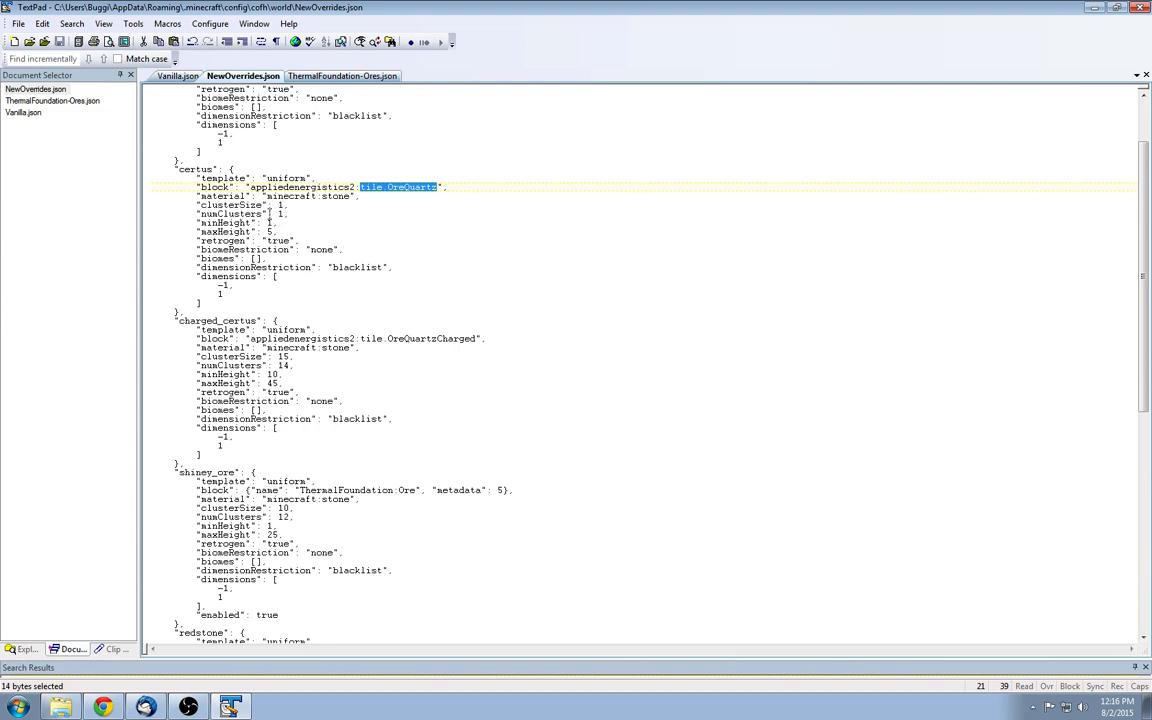
{"action": "mouse_move", "coordinate": [210, 392]}
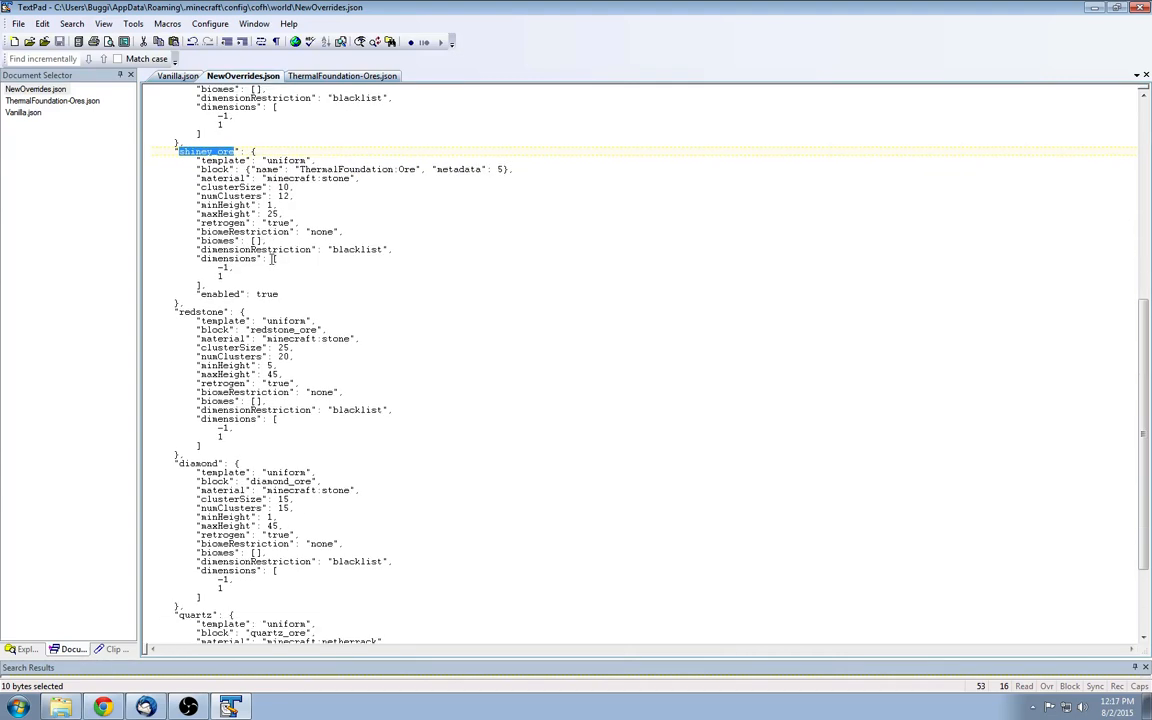
{"action": "scroll", "scroll_direction": "down", "scroll_amount": 3}
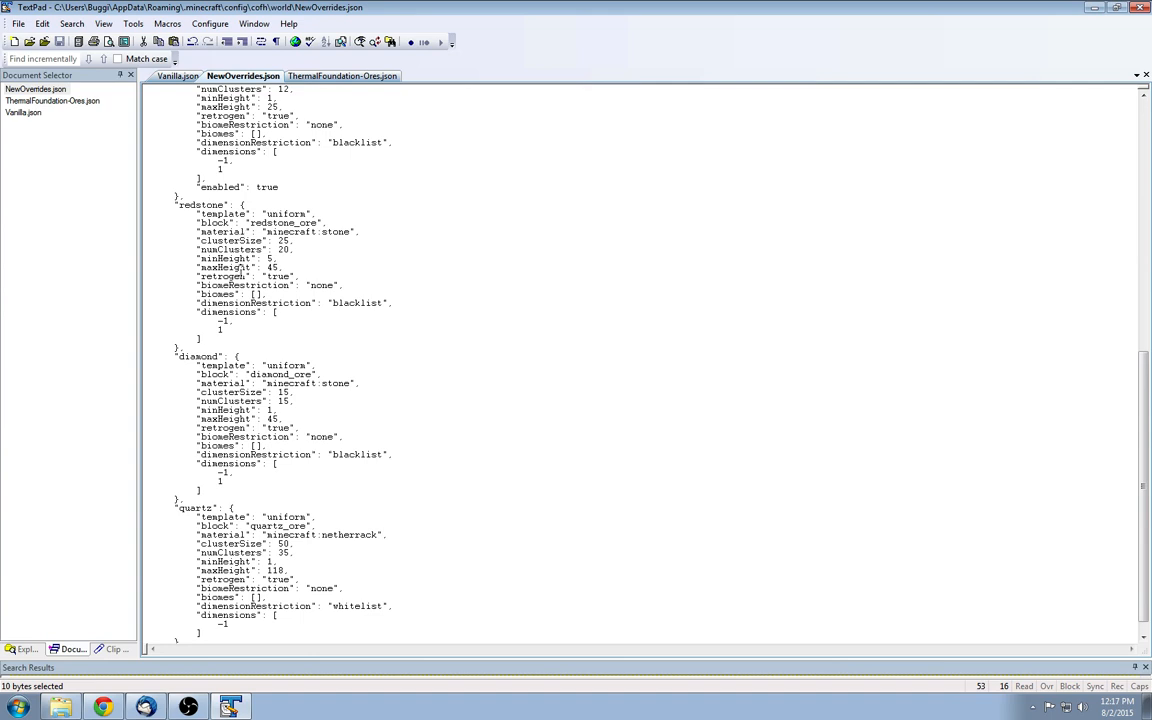
{"action": "mouse_move", "coordinate": [241, 270]}
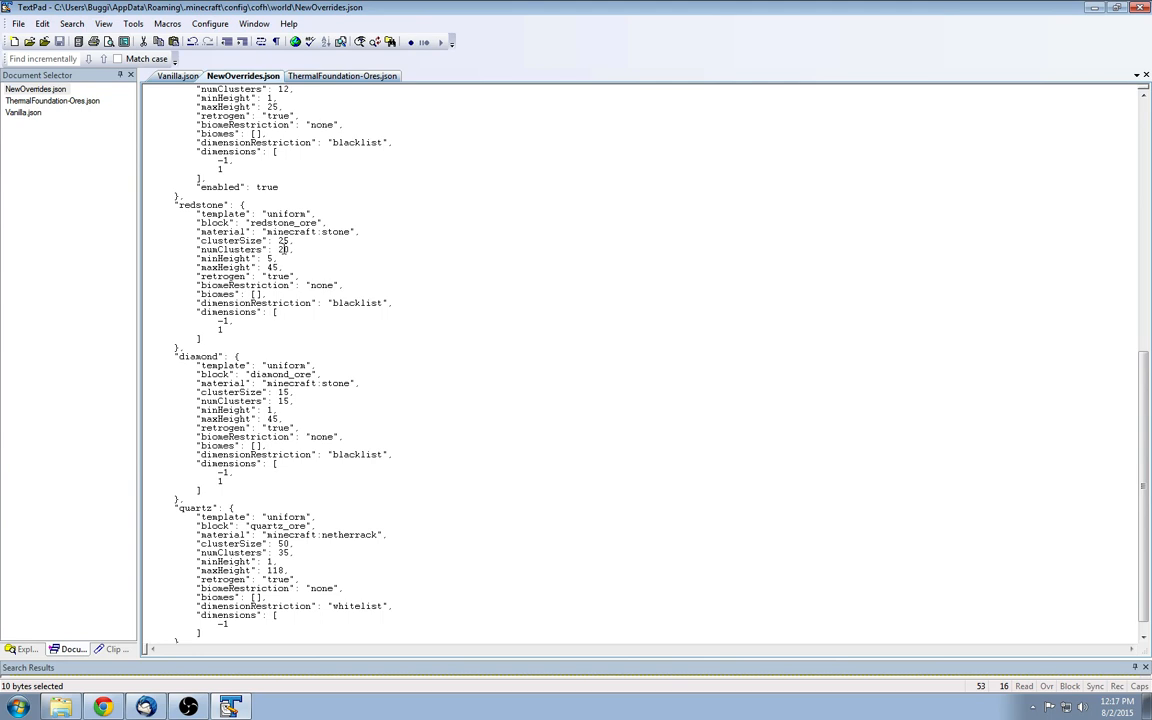
{"action": "mouse_move", "coordinate": [283, 248]}
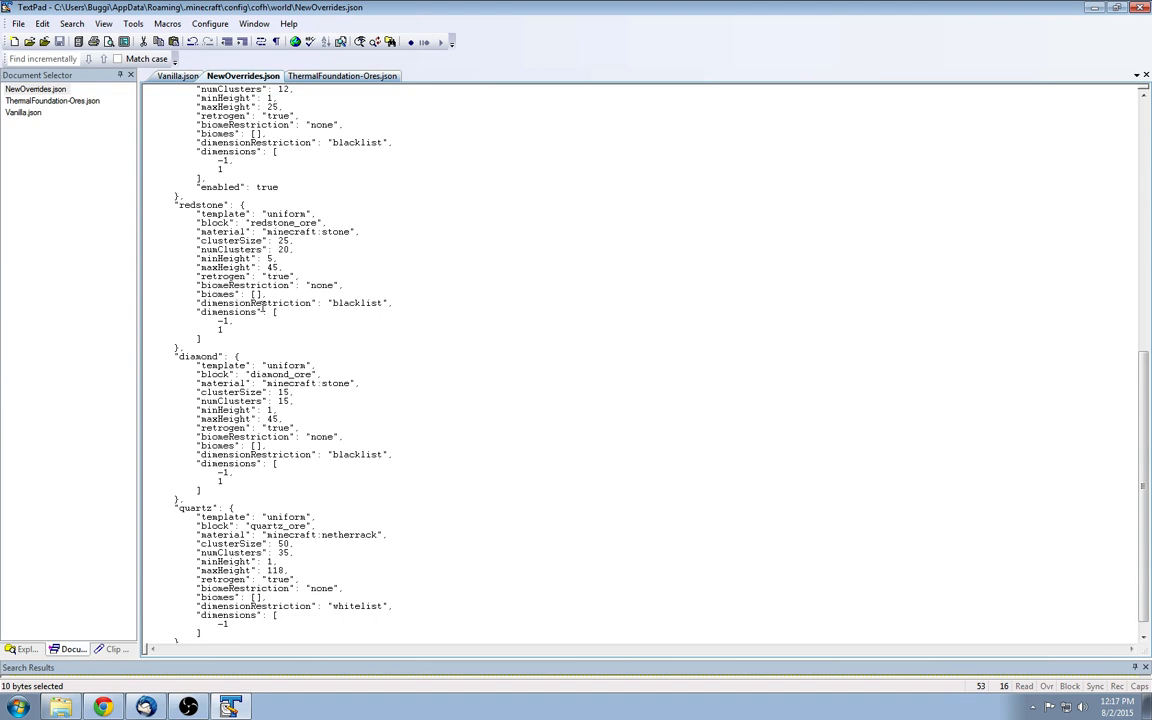
{"action": "scroll", "scroll_direction": "down", "scroll_amount": 3}
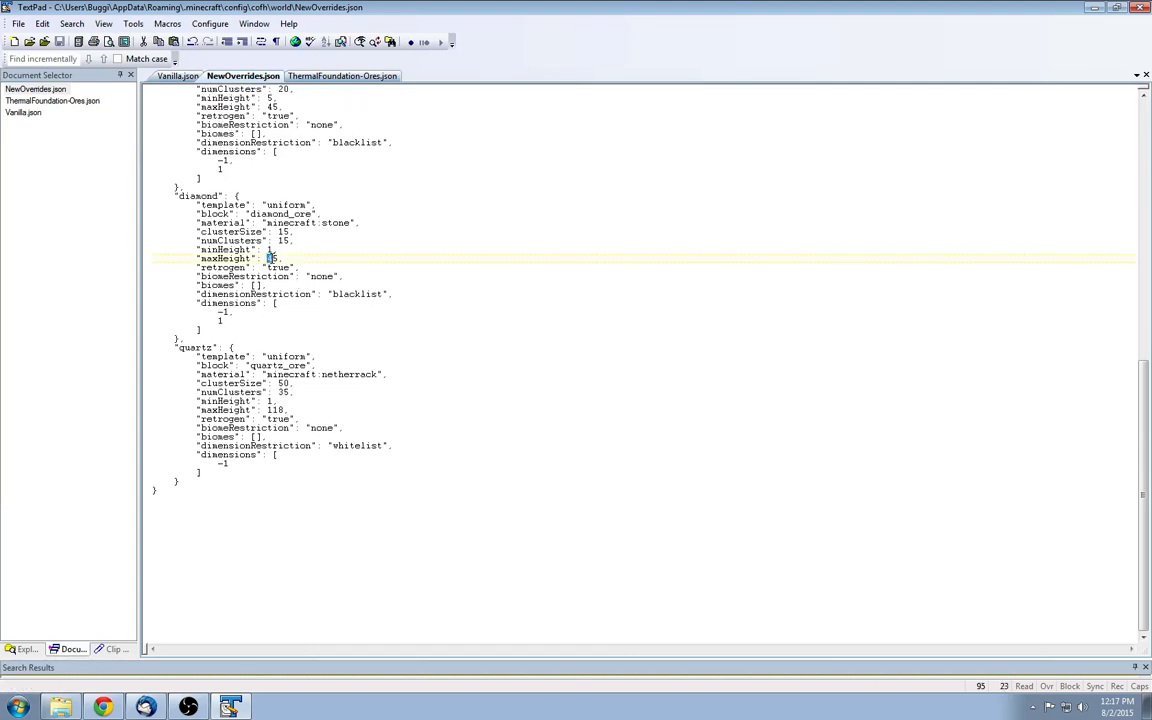
{"action": "type", "text": "45"}
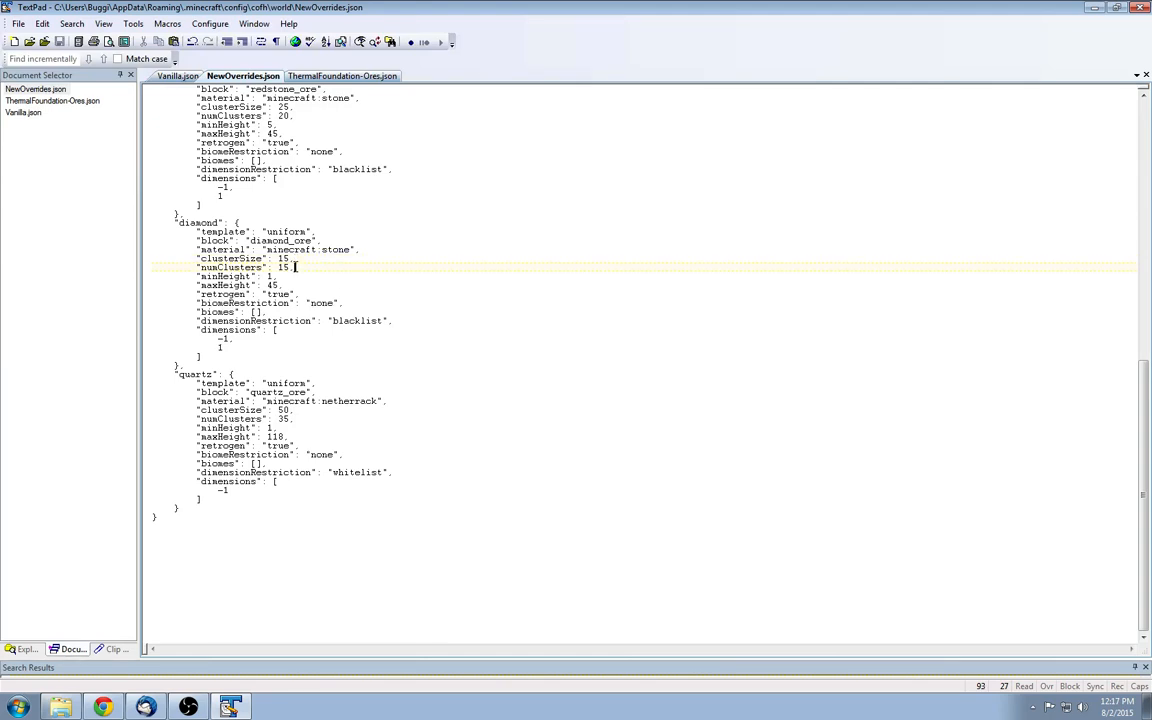
{"action": "scroll", "scroll_direction": "down", "scroll_amount": 3}
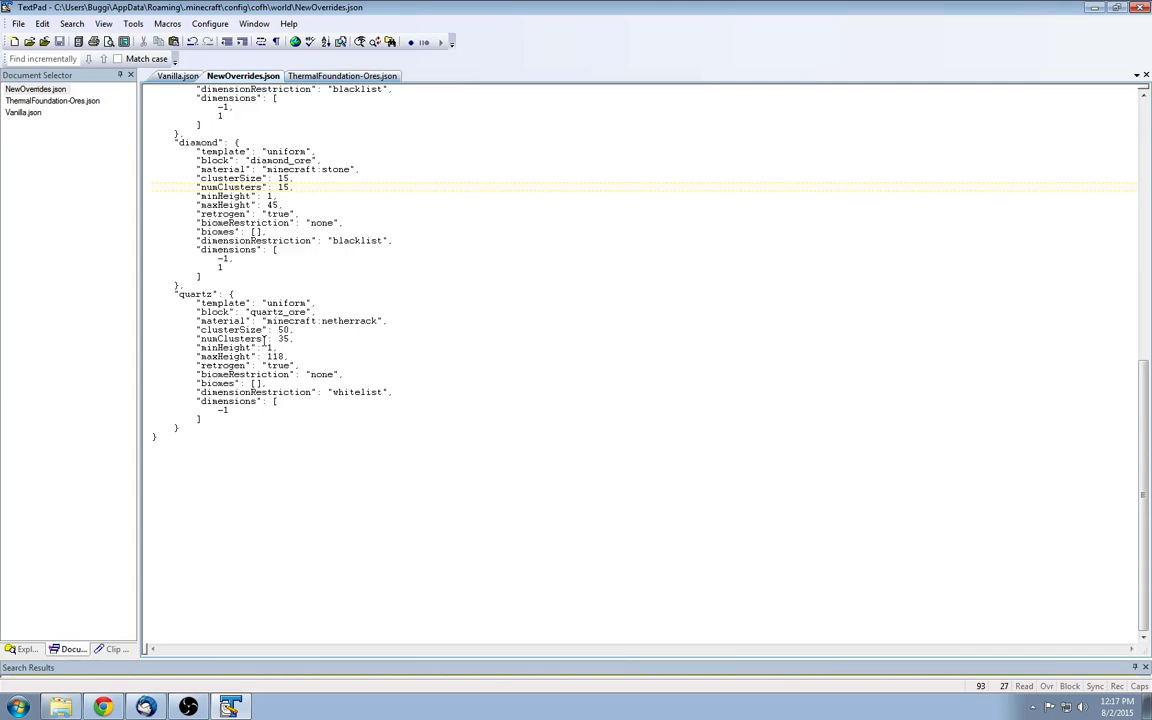
{"action": "mouse_move", "coordinate": [265, 340]}
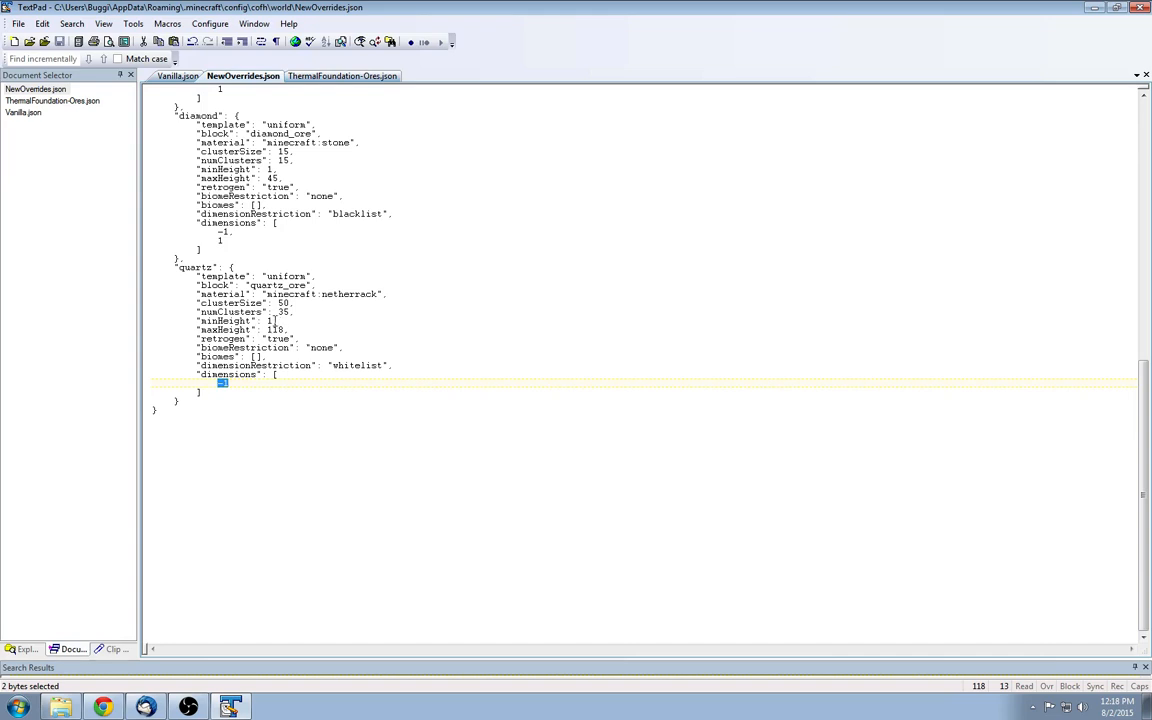
{"action": "mouse_move", "coordinate": [274, 322]}
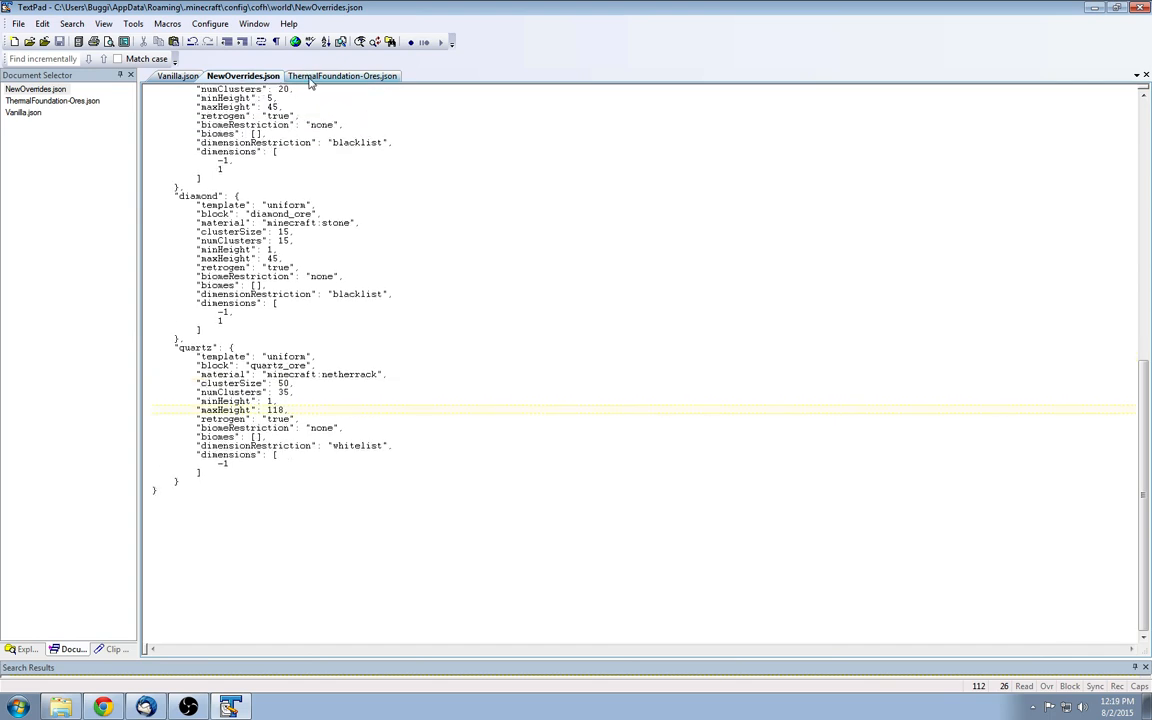
{"action": "left_click", "coordinate": [340, 75]}
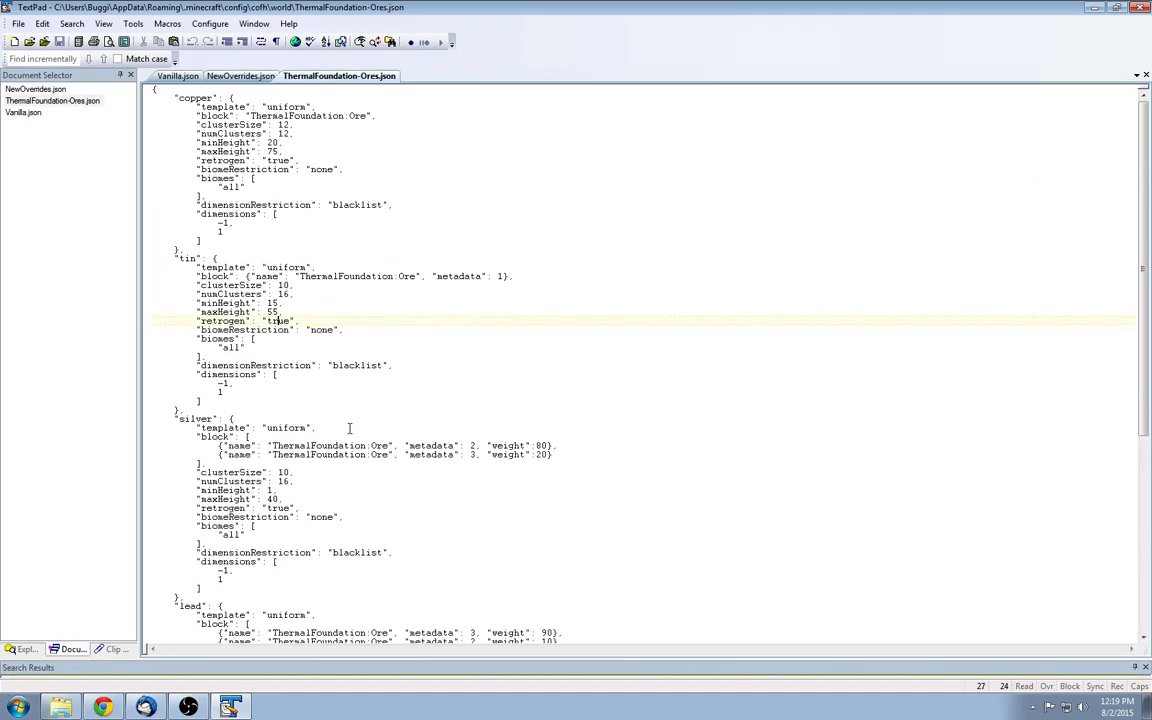
{"action": "scroll", "scroll_direction": "down", "scroll_amount": 3}
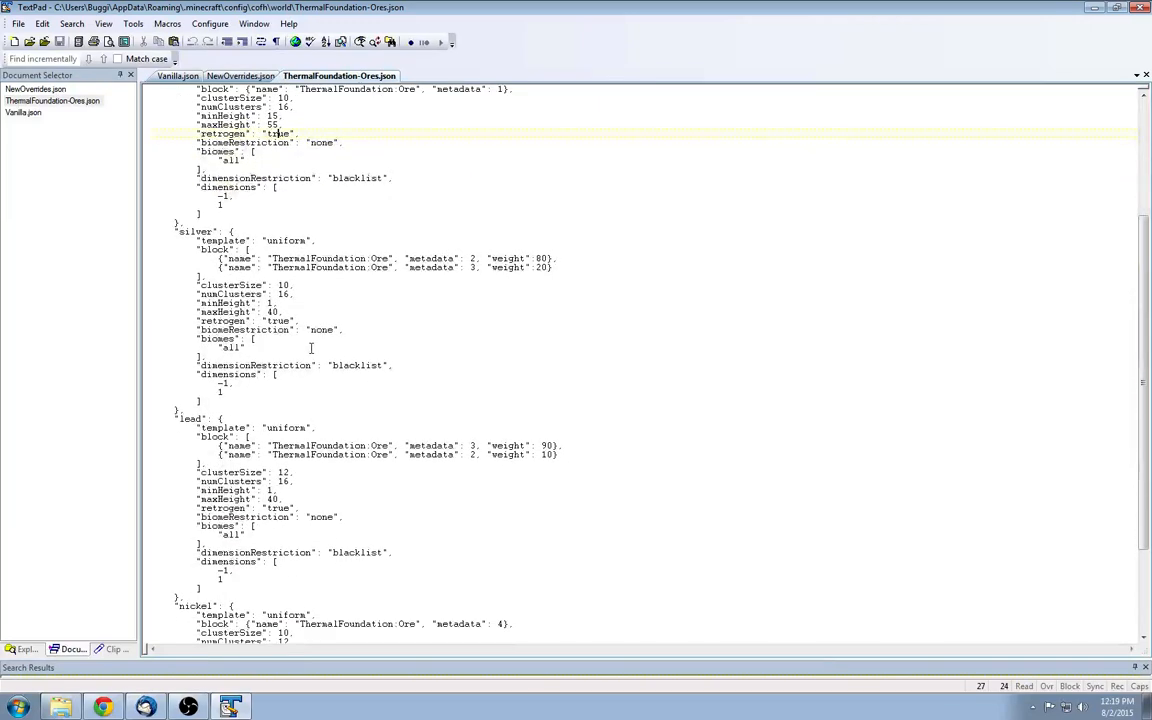
{"action": "left_click", "coordinate": [242, 75]}
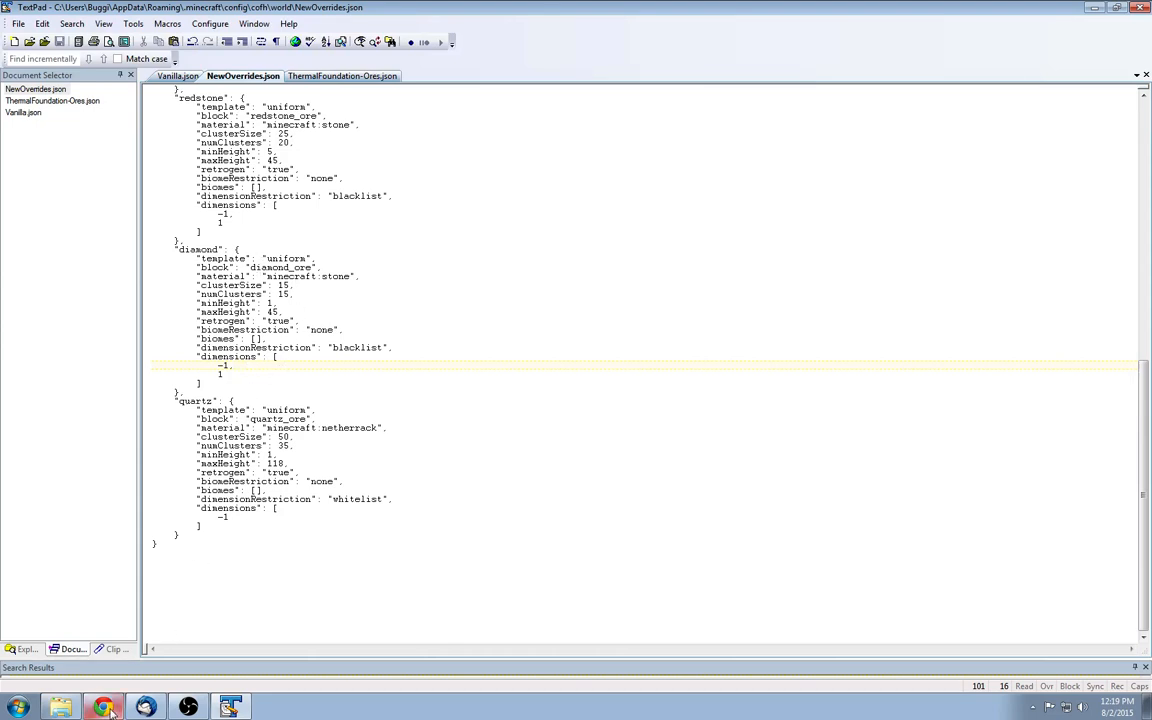
Scroll the COFH World Generation User's Manual in Chrome down to its Definitions section.
{"action": "left_click", "coordinate": [103, 707]}
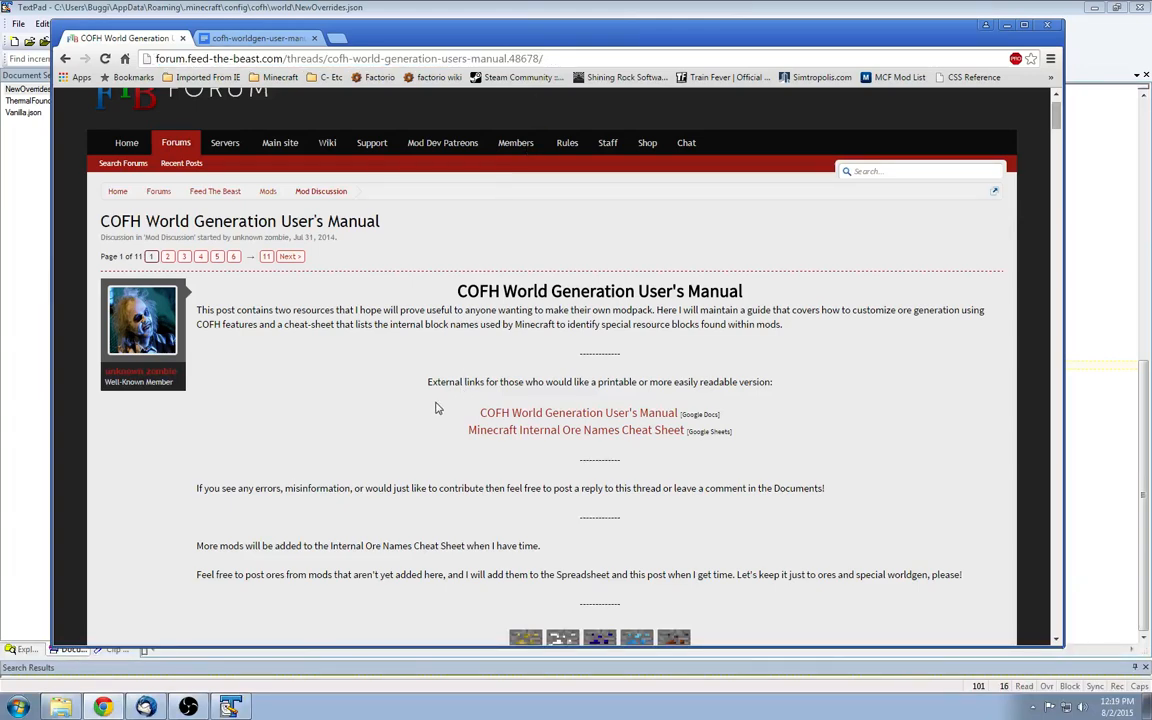
{"action": "scroll", "scroll_direction": "down", "scroll_amount": 3}
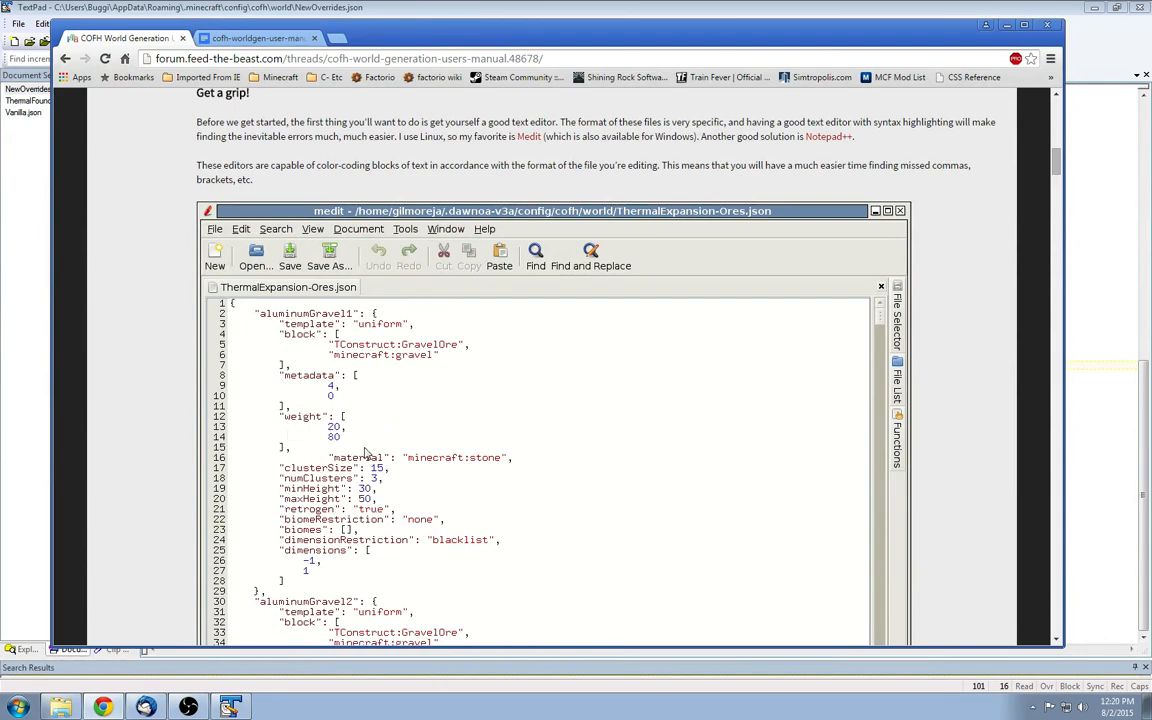
{"action": "scroll", "scroll_direction": "down", "scroll_amount": 3}
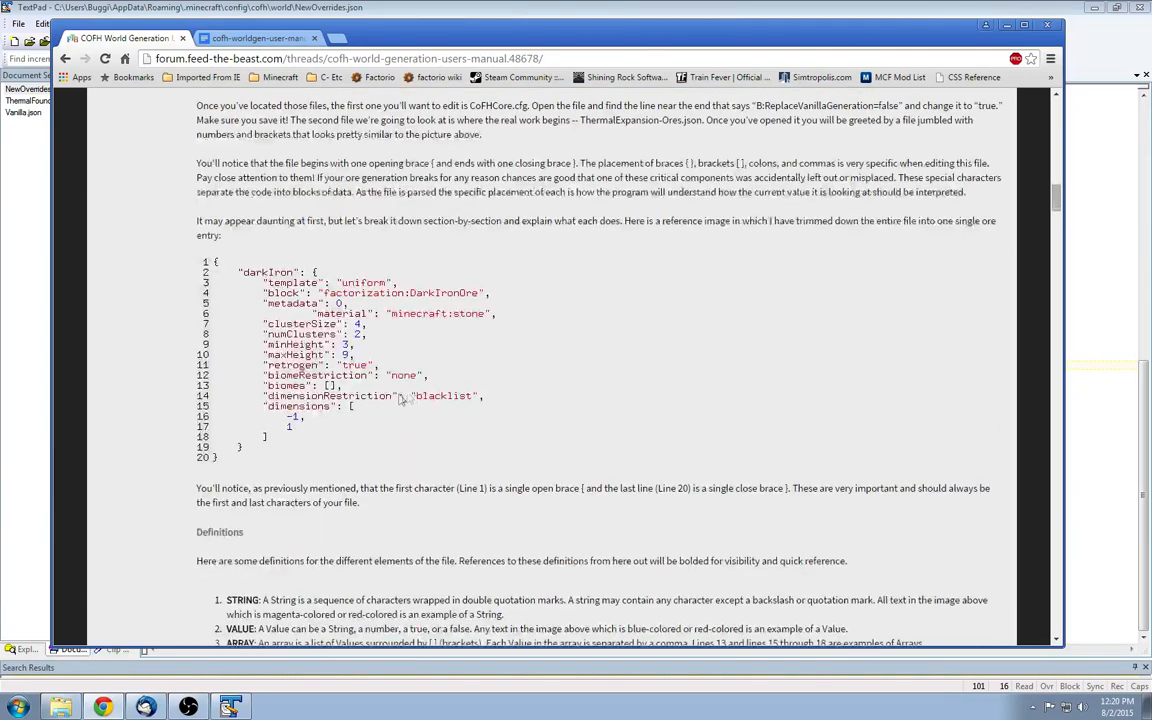
{"action": "scroll", "scroll_direction": "down", "scroll_amount": 3}
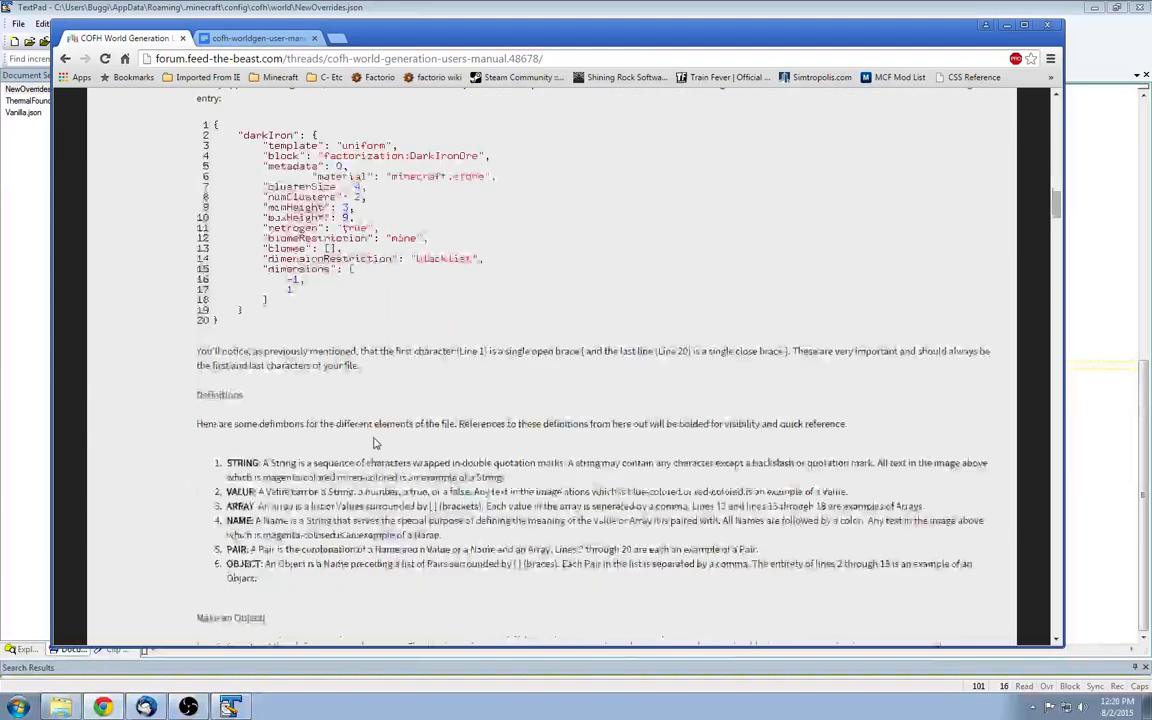
{"action": "scroll", "scroll_direction": "down", "scroll_amount": 3}
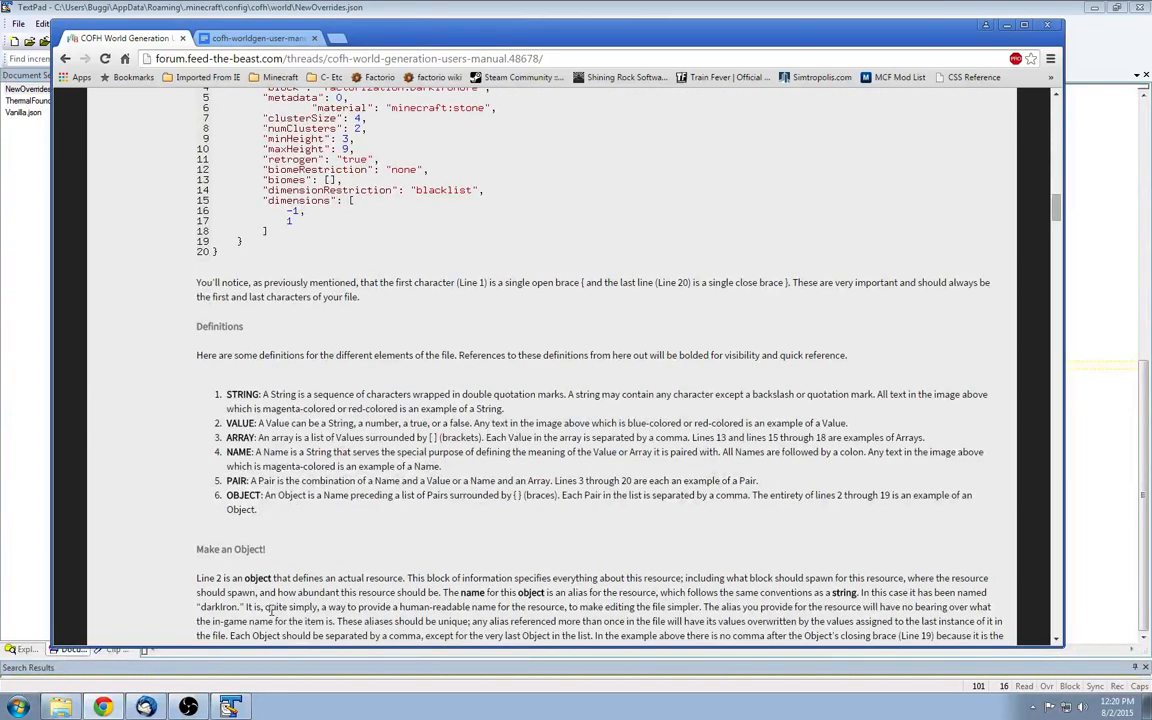